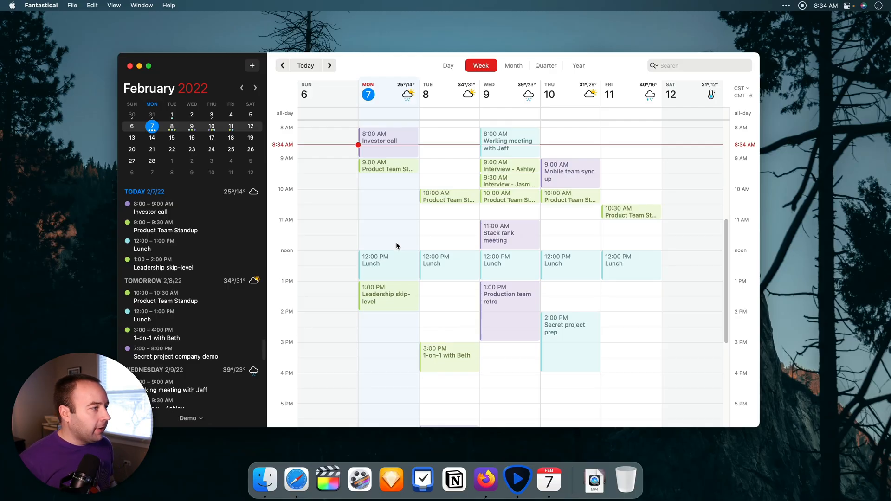
{"action": "mouse_move", "coordinate": [396, 243]}
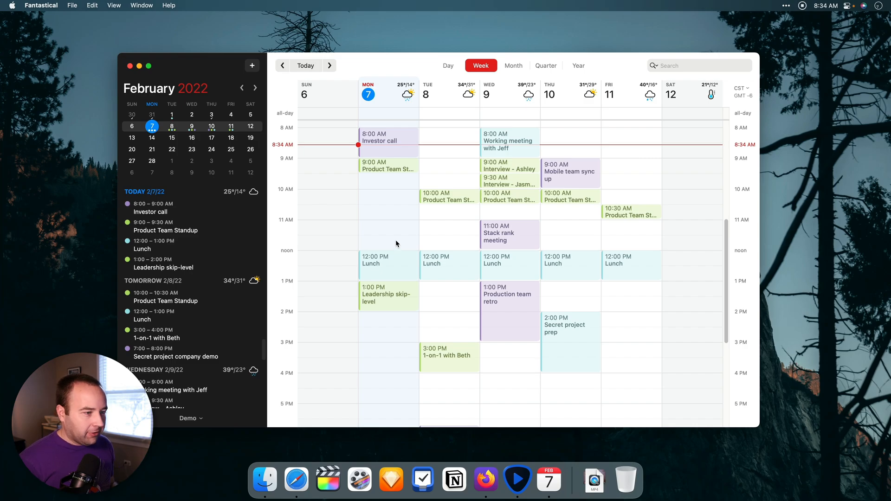
{"action": "mouse_move", "coordinate": [485, 311]}
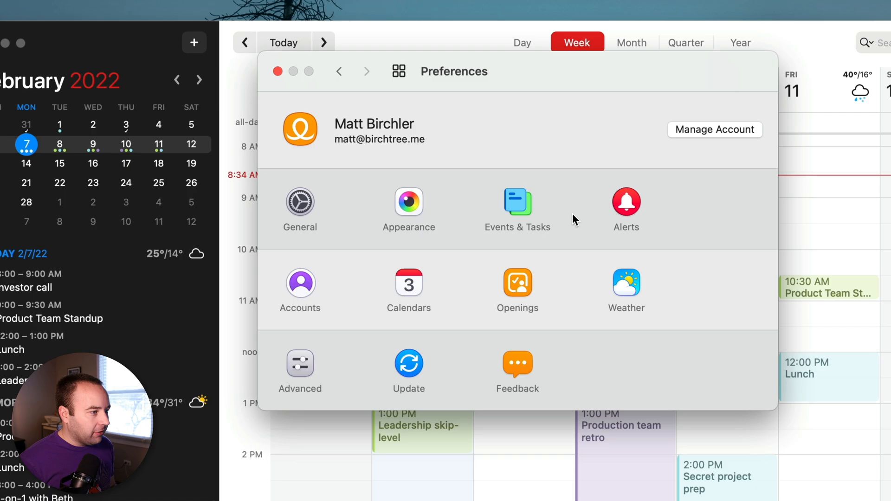
{"action": "mouse_move", "coordinate": [405, 261]}
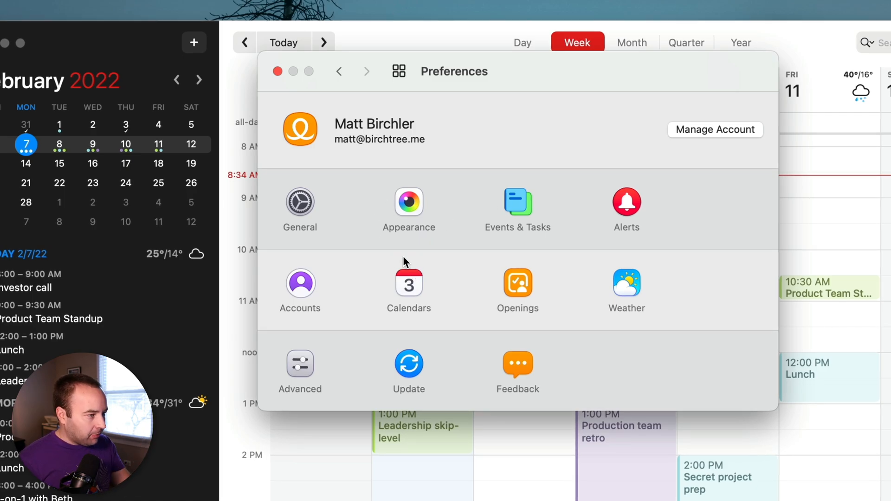
{"action": "mouse_move", "coordinate": [460, 307]}
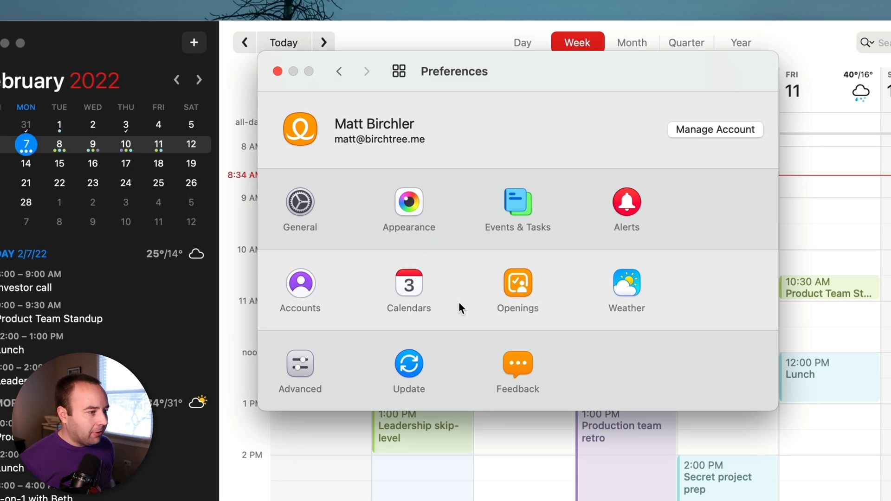
{"action": "mouse_move", "coordinate": [481, 258]}
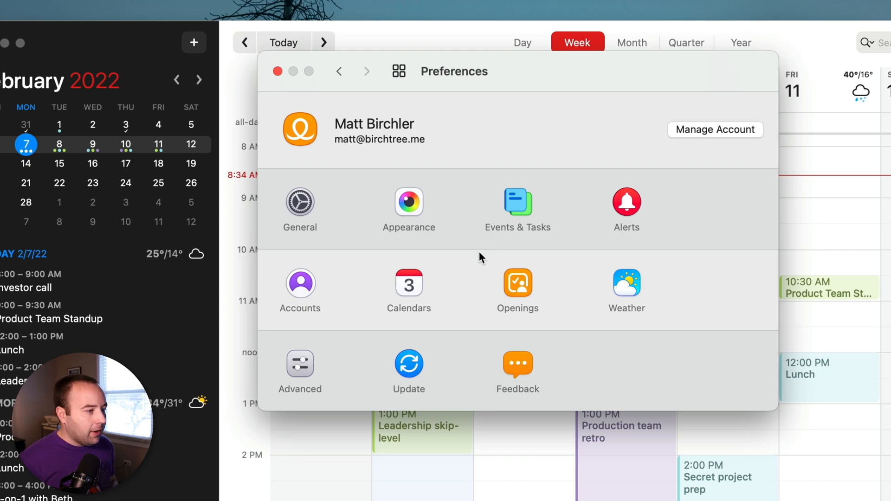
{"action": "mouse_move", "coordinate": [516, 294]}
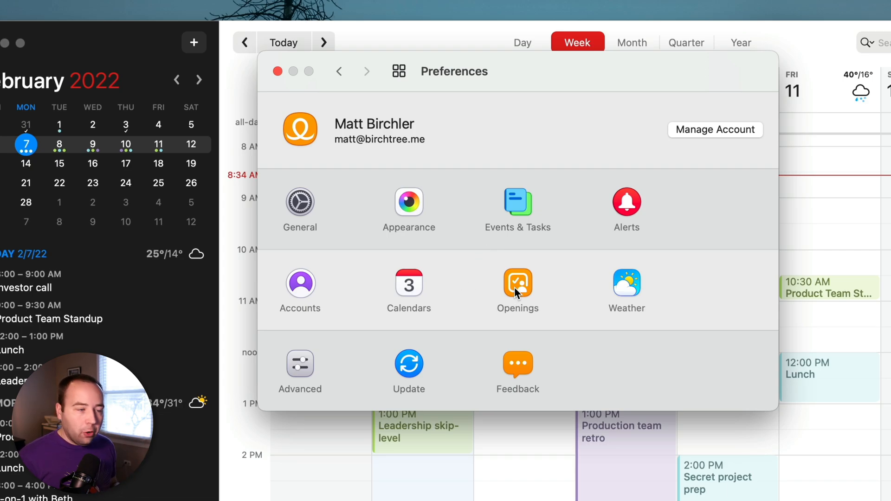
- Open Fantastical's Openings settings and turn on Enable Openings
{"action": "left_click", "coordinate": [517, 283]}
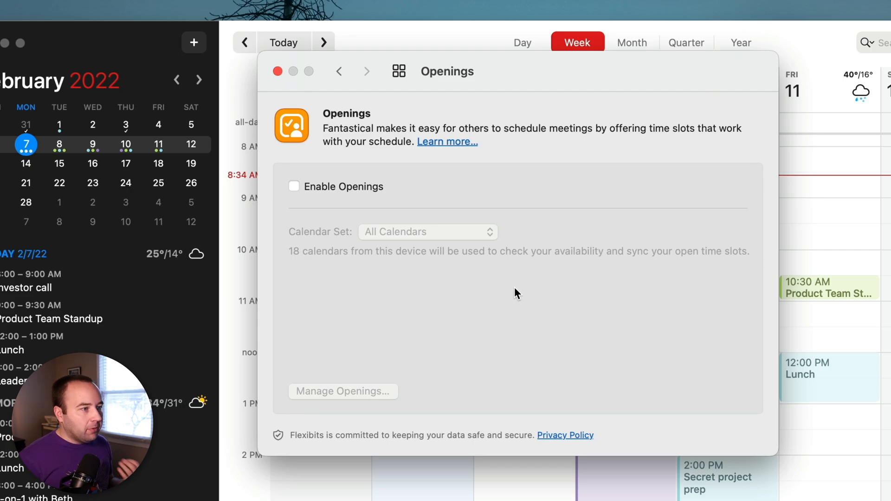
{"action": "left_click", "coordinate": [294, 187]}
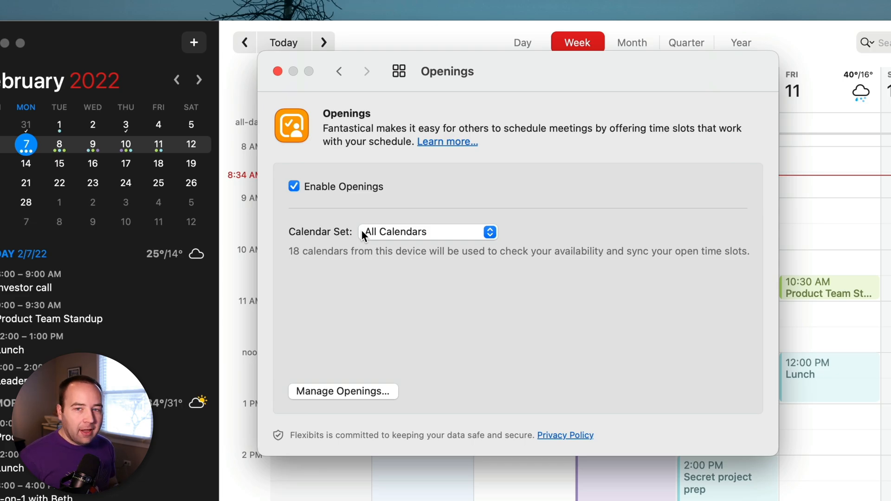
{"action": "mouse_move", "coordinate": [370, 245]}
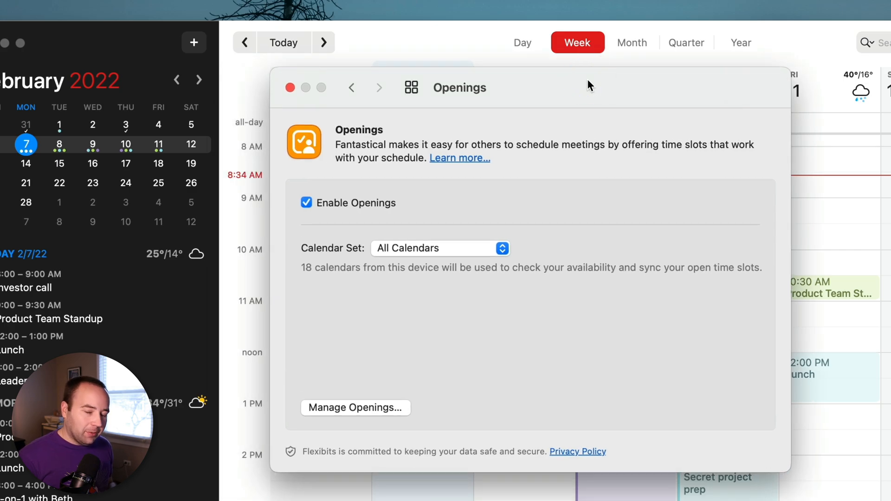
{"action": "mouse_move", "coordinate": [497, 254]}
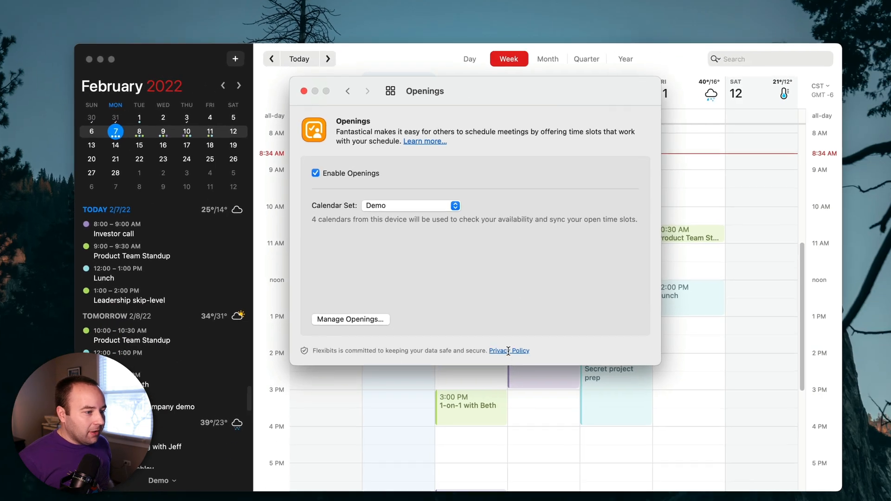
{"action": "left_click", "coordinate": [509, 350]}
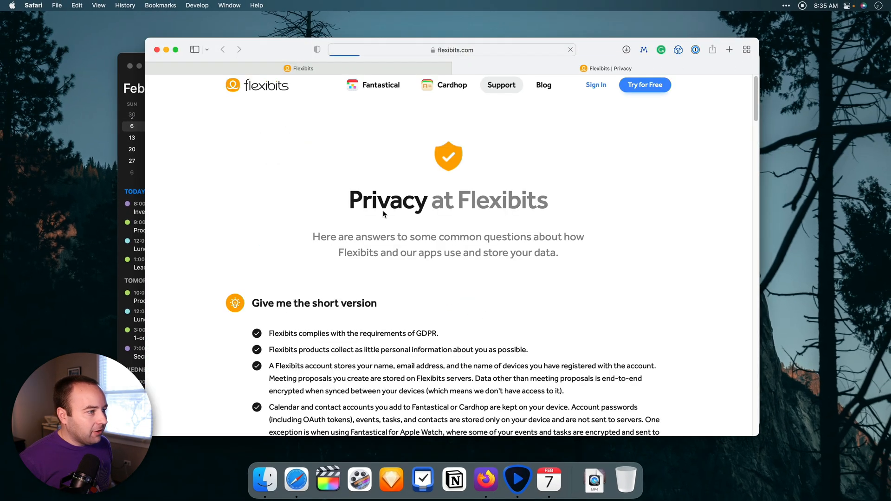
{"action": "scroll", "scroll_direction": "down", "scroll_amount": 3}
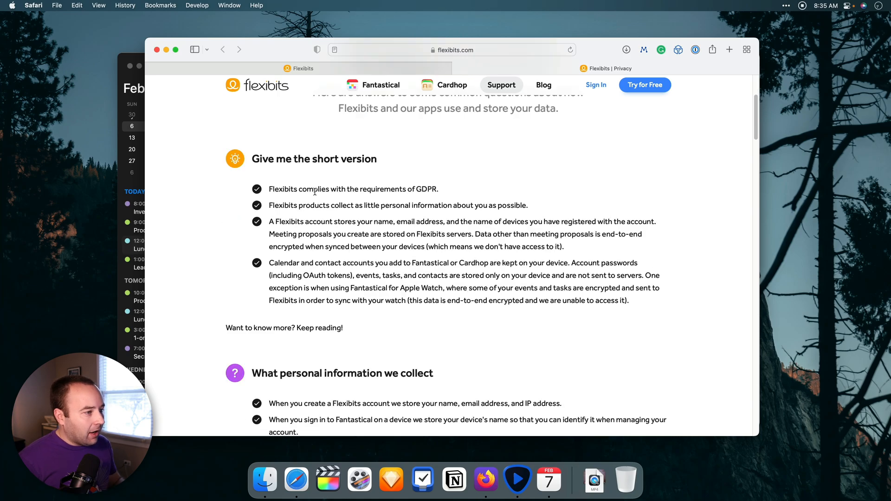
{"action": "scroll", "scroll_direction": "up", "scroll_amount": 3}
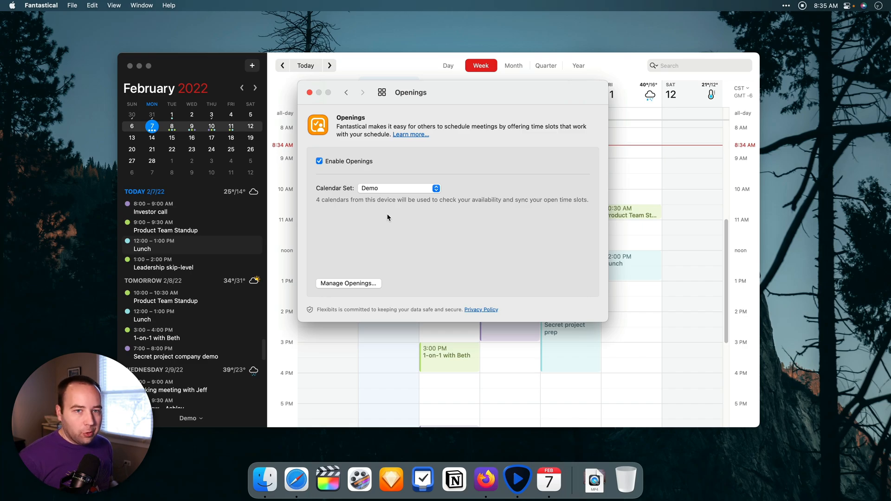
{"action": "mouse_move", "coordinate": [391, 221]}
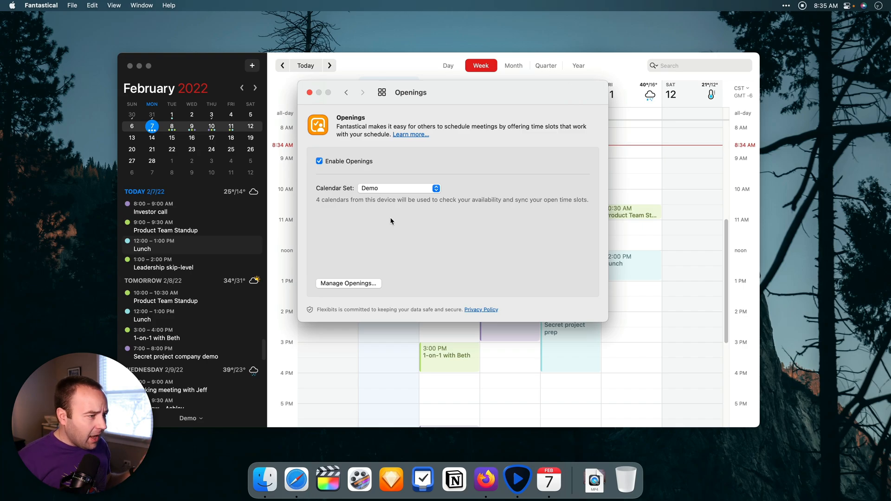
{"action": "mouse_move", "coordinate": [391, 224]}
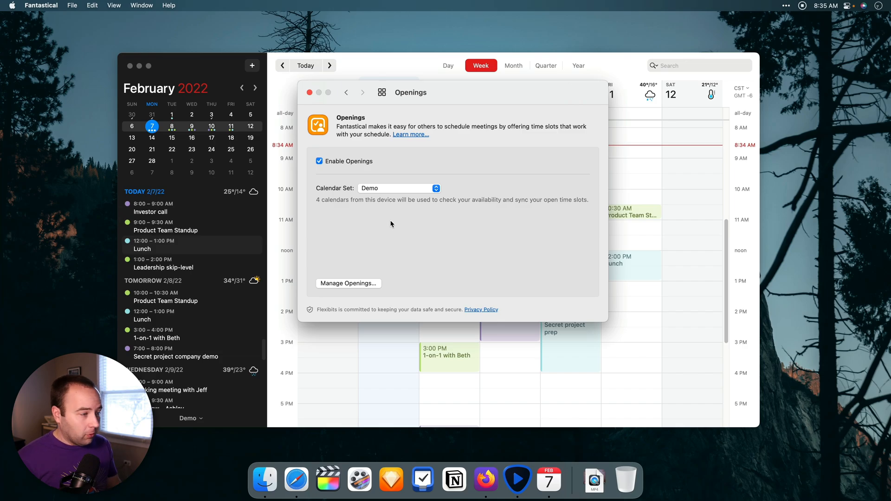
{"action": "mouse_move", "coordinate": [390, 228]}
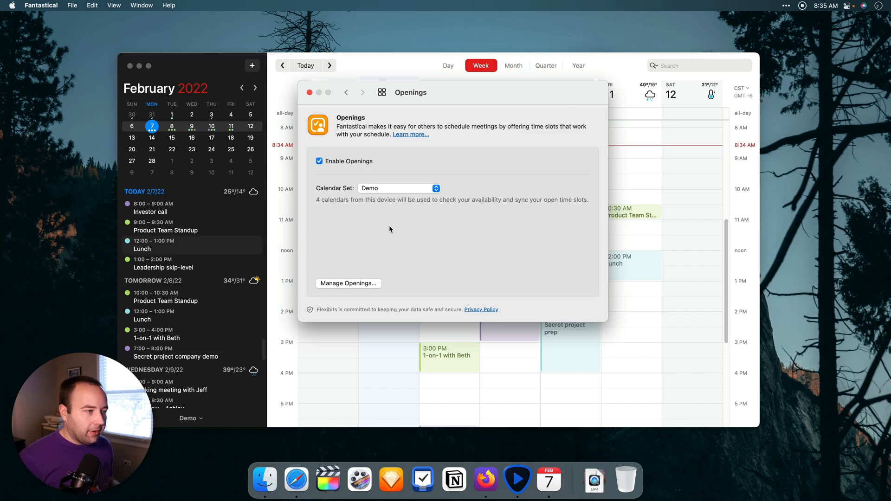
- Delete the 'Meet with Matt' template via Manage Openings in Flexibits Hub
{"action": "left_click", "coordinate": [410, 135]}
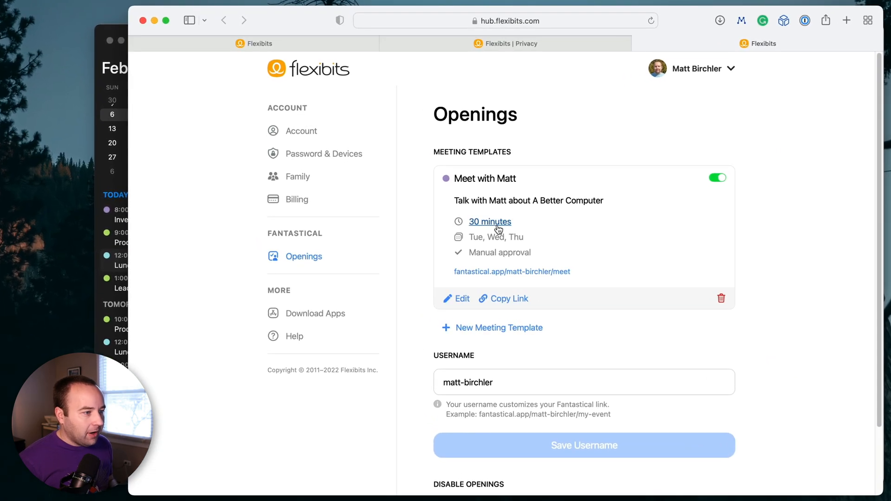
{"action": "mouse_move", "coordinate": [741, 312]}
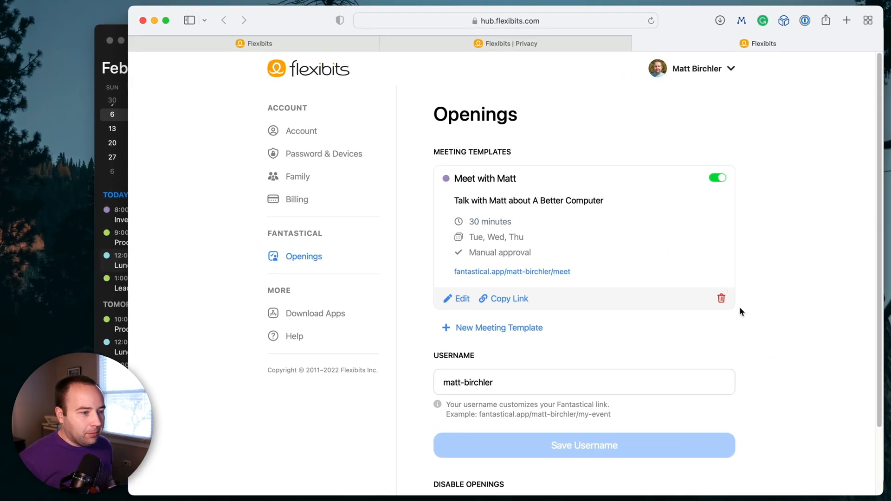
{"action": "left_click", "coordinate": [721, 298]}
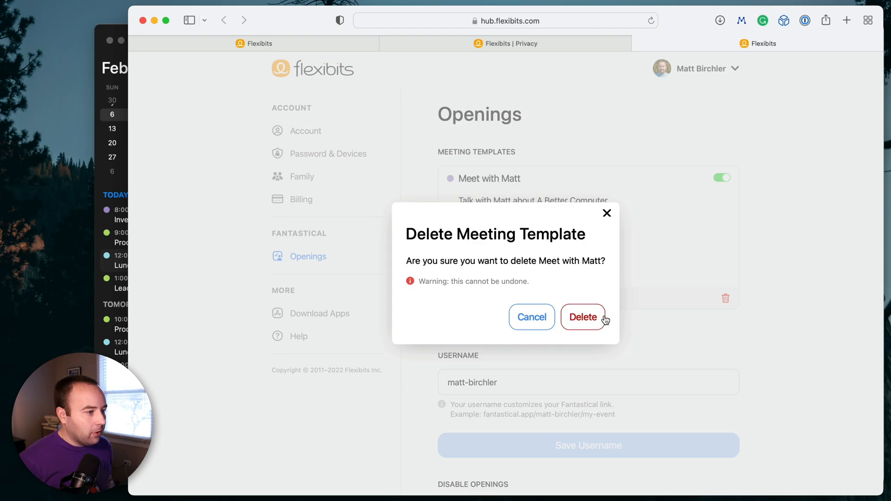
{"action": "left_click", "coordinate": [583, 317]}
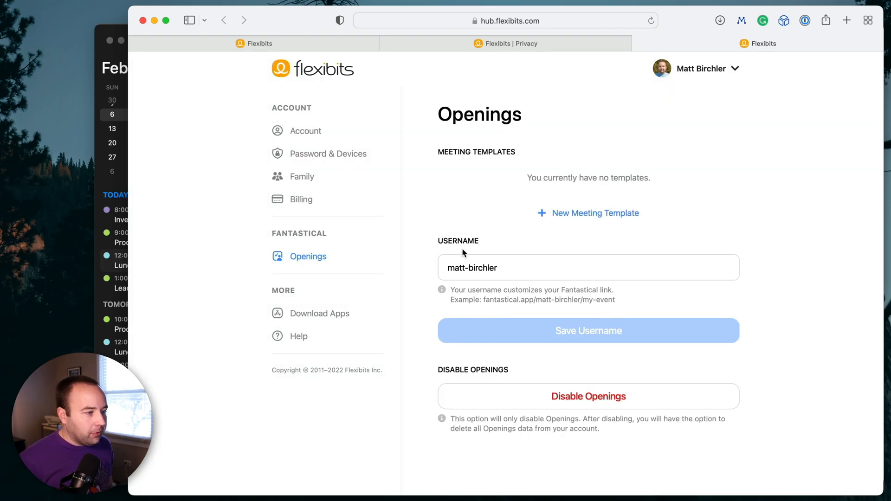
- Create a new template titled 'Meeting with Matt' with description 'Discuss ABC projects,'
{"action": "left_click", "coordinate": [588, 213]}
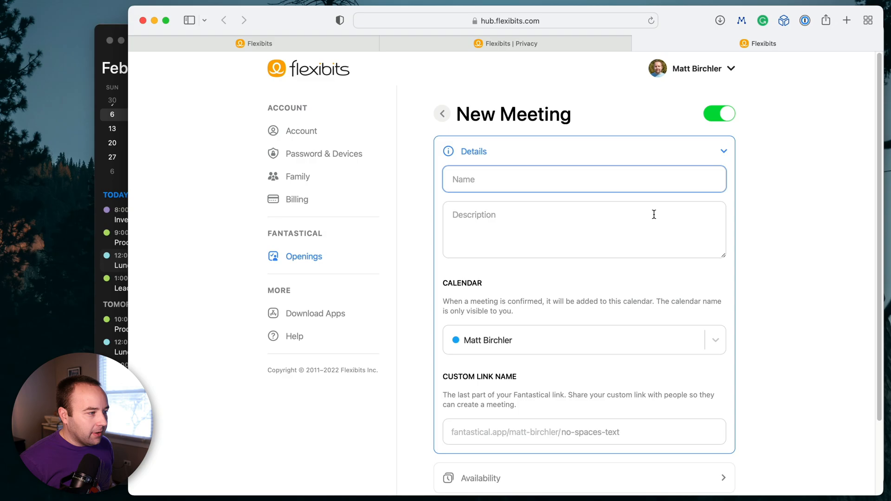
{"action": "mouse_move", "coordinate": [312, 172]}
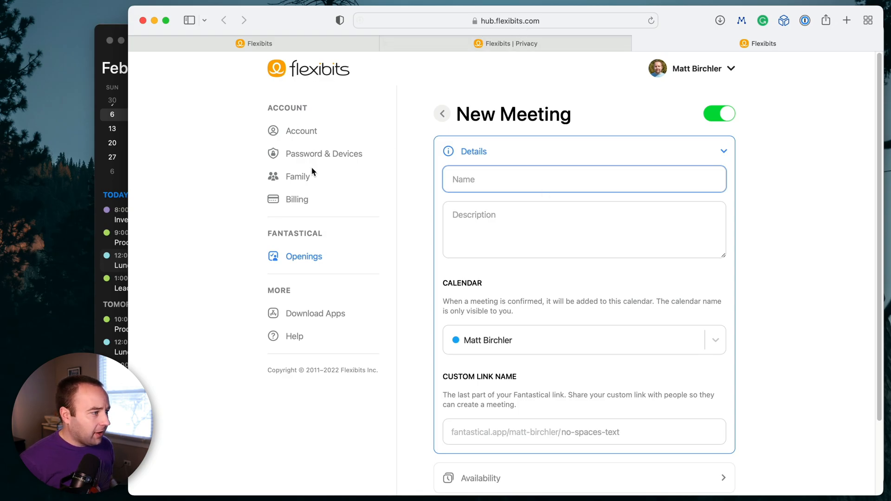
{"action": "mouse_move", "coordinate": [307, 252]}
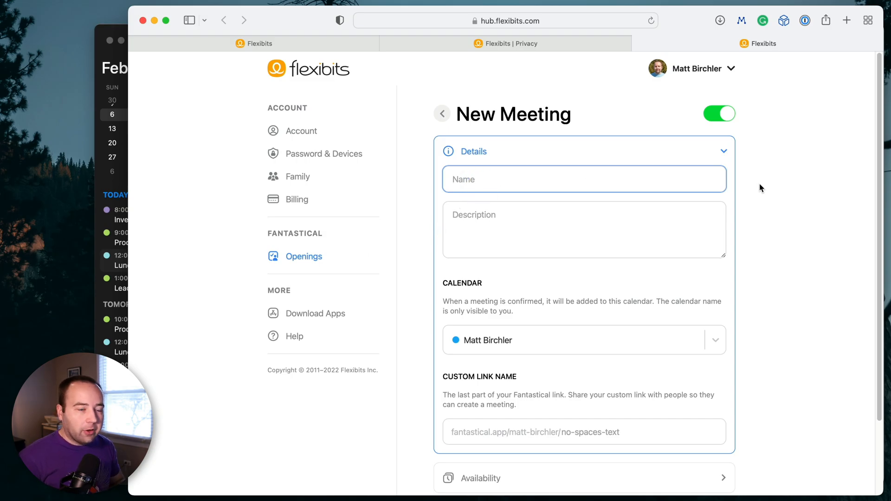
{"action": "type", "text": "Mat"}
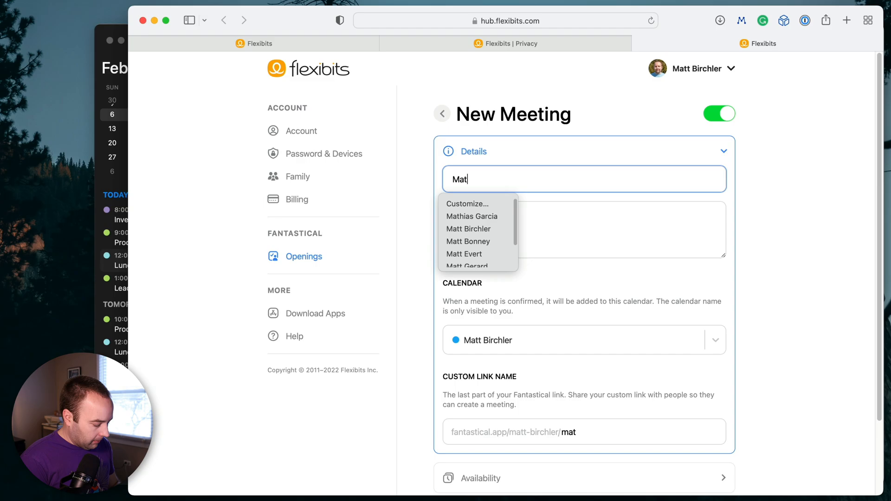
{"action": "type", "text": "Meeting"}
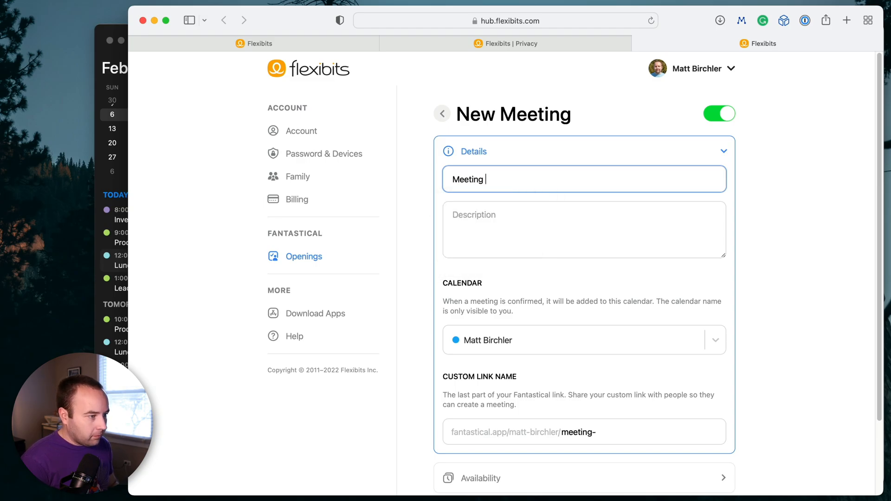
{"action": "type", "text": "with Matt"}
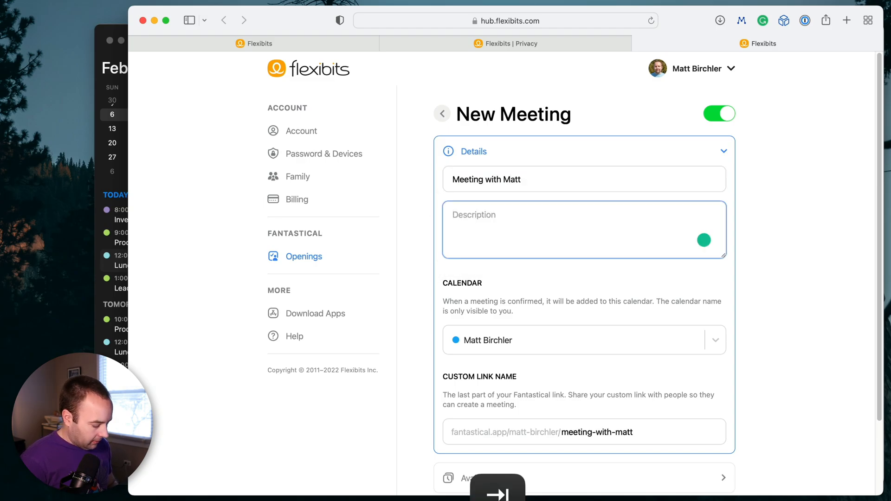
{"action": "type", "text": "Discuss ABC"}
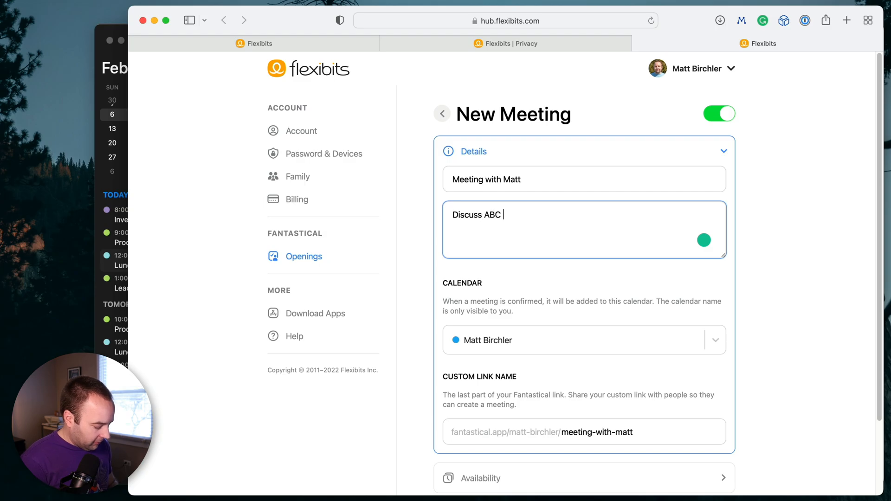
{"action": "type", "text": "projects,"}
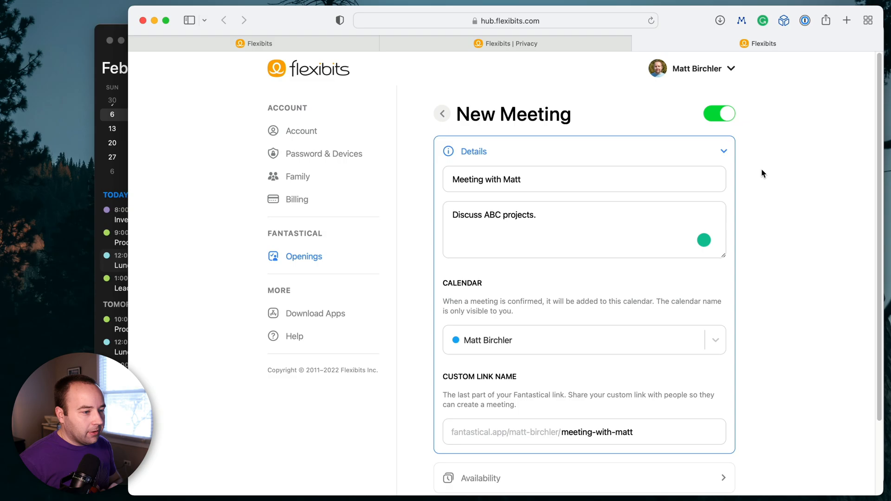
{"action": "mouse_move", "coordinate": [604, 324]}
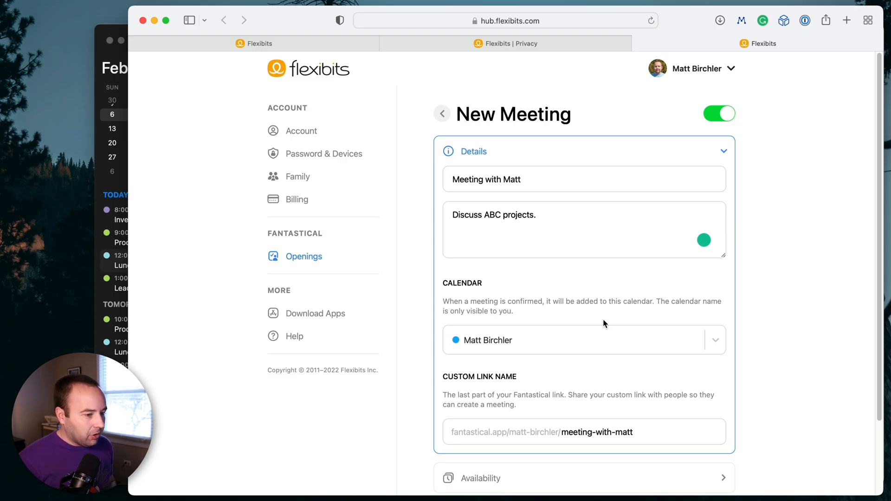
{"action": "mouse_move", "coordinate": [677, 314]}
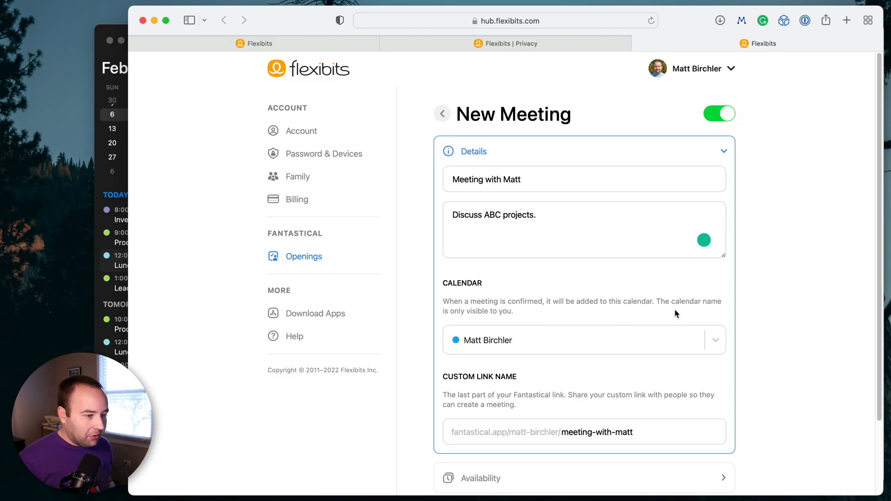
{"action": "mouse_move", "coordinate": [715, 346]}
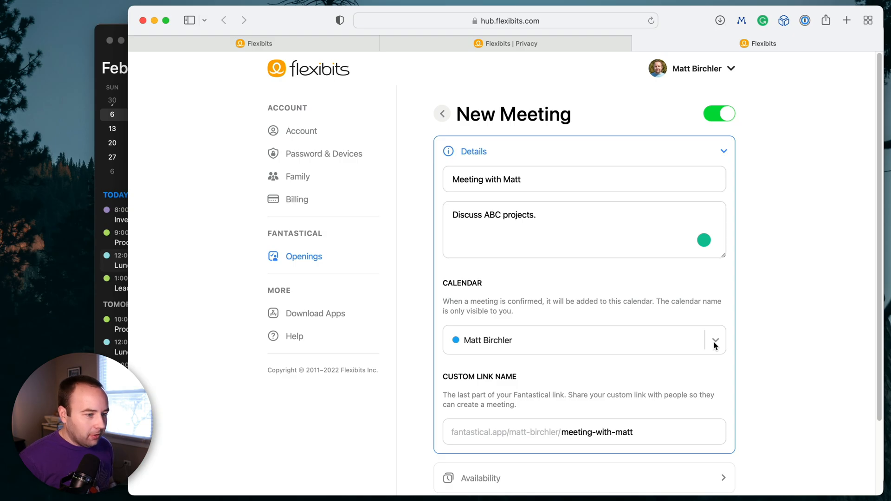
- File confirmed meetings into the Meetings calendar and retype the custom link name
{"action": "left_click", "coordinate": [715, 339]}
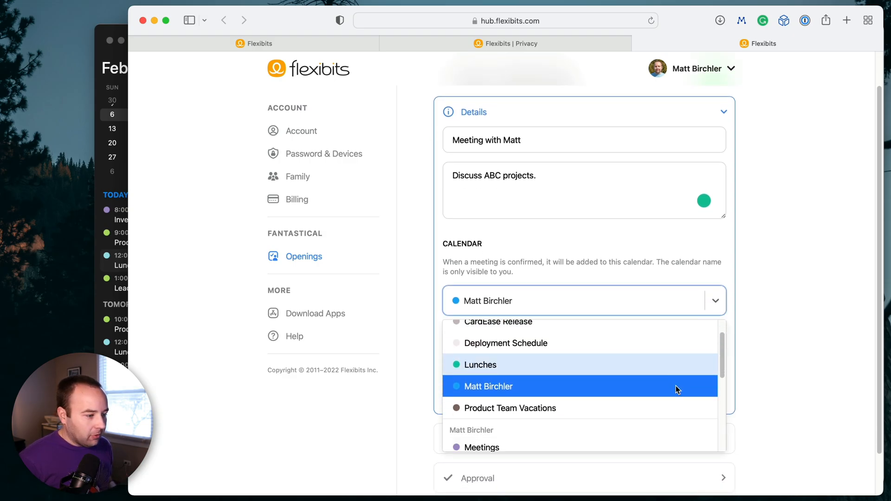
{"action": "left_click", "coordinate": [481, 447]}
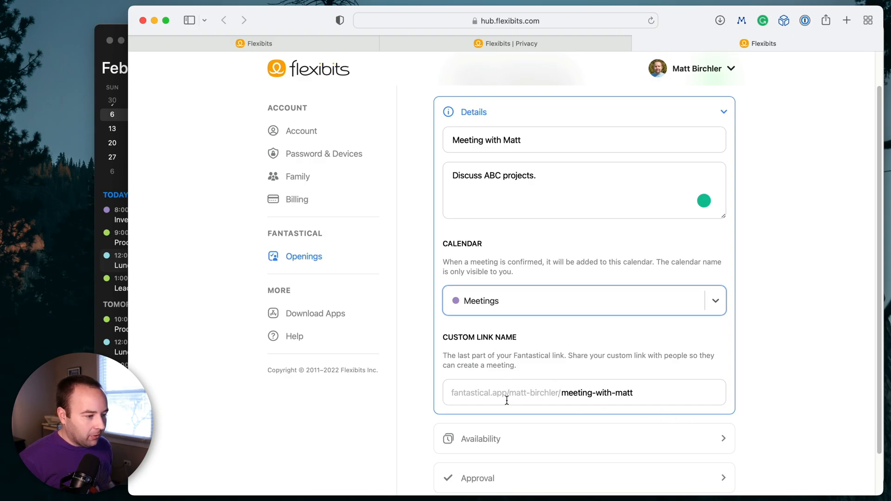
{"action": "mouse_move", "coordinate": [571, 396]}
{"action": "type", "text": "m"}
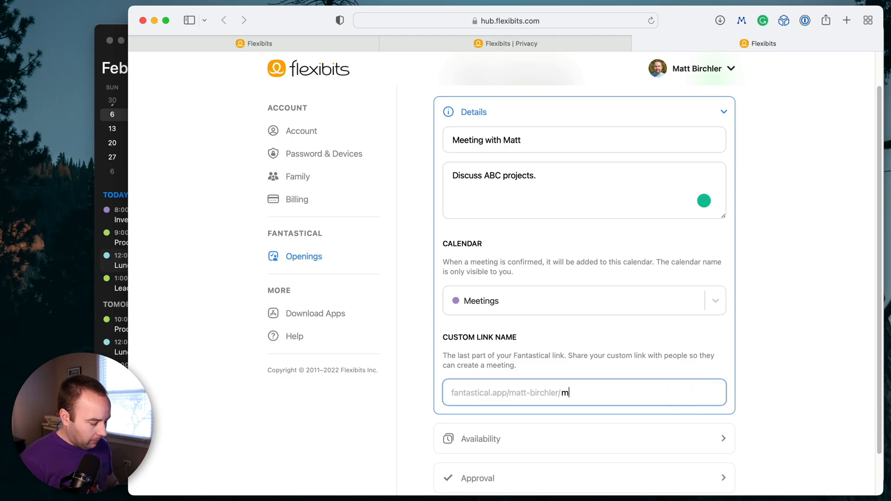
{"action": "type", "text": "eet"}
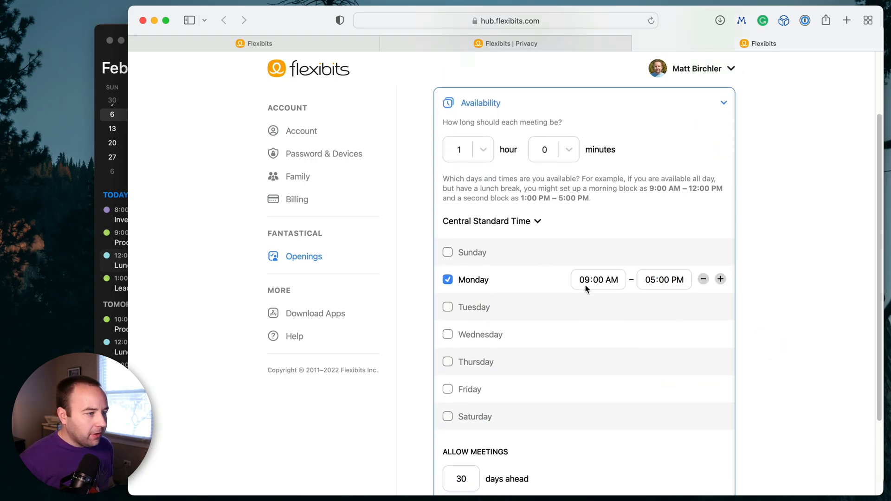
{"action": "mouse_move", "coordinate": [482, 174]}
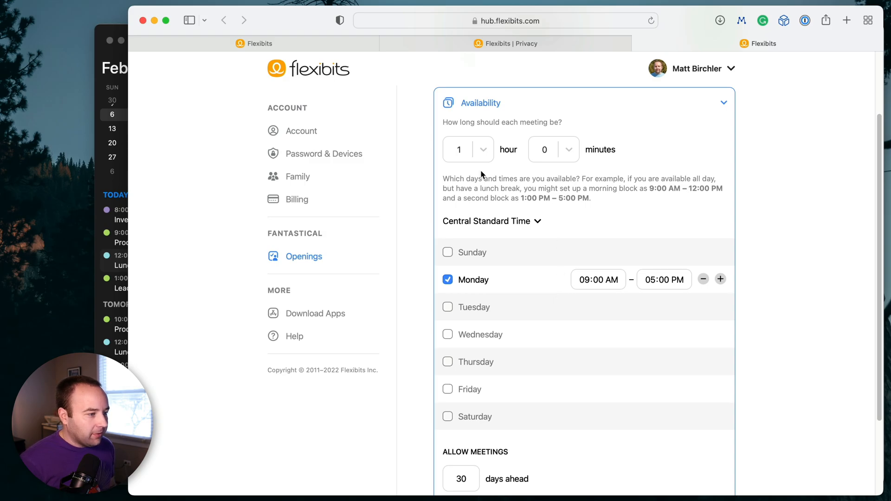
- Set meeting length to 0 hours 30 minutes and add Wednesday and Thursday as available days
{"action": "left_click", "coordinate": [483, 149]}
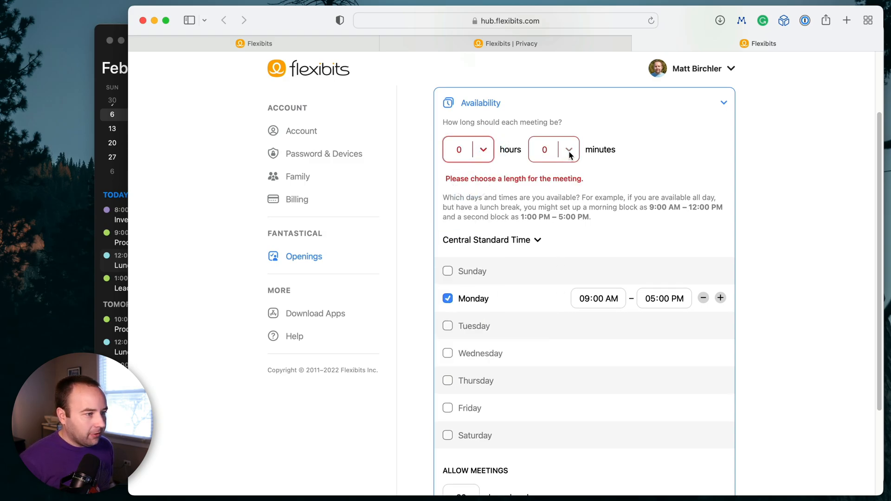
{"action": "left_click", "coordinate": [544, 150]}
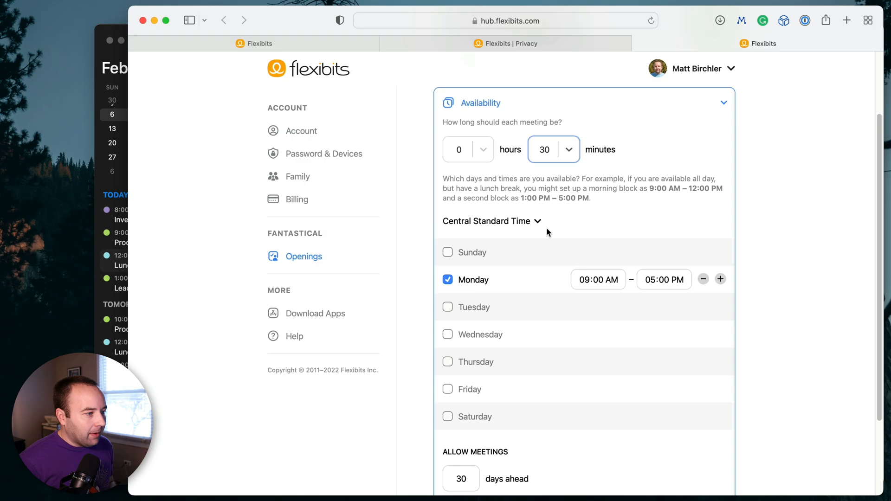
{"action": "mouse_move", "coordinate": [505, 222]}
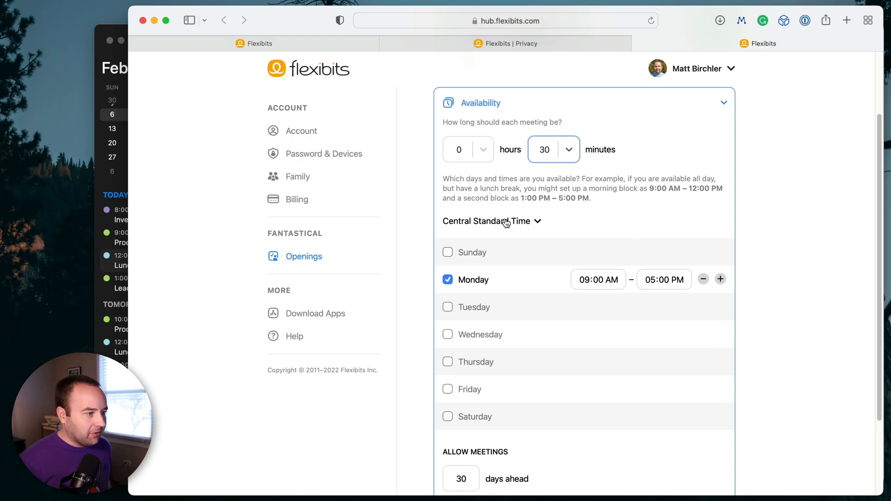
{"action": "mouse_move", "coordinate": [469, 284]}
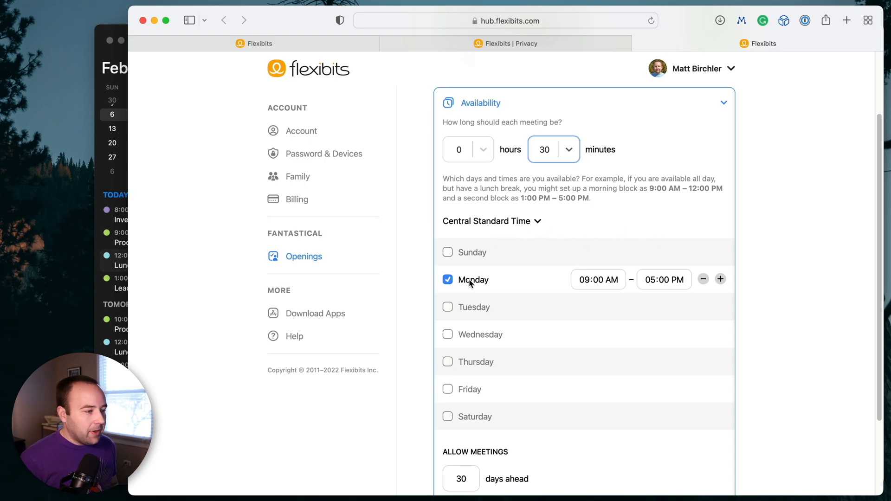
{"action": "left_click", "coordinate": [447, 334]}
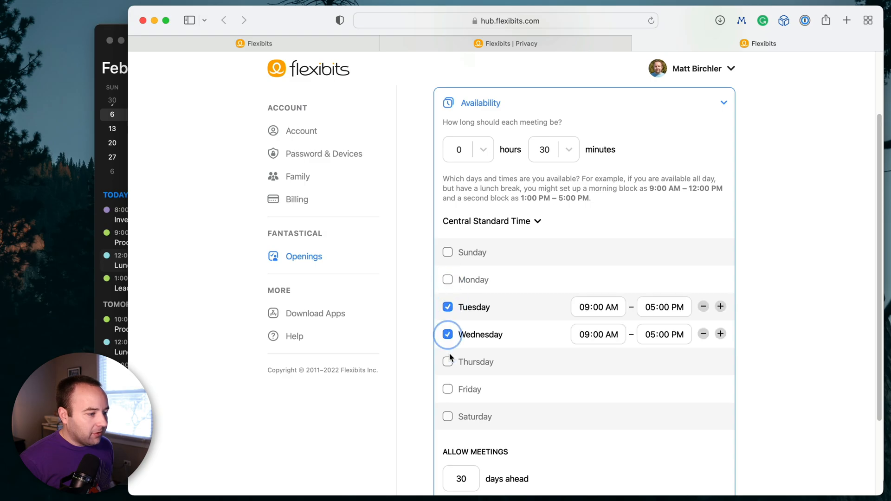
{"action": "left_click", "coordinate": [447, 362]}
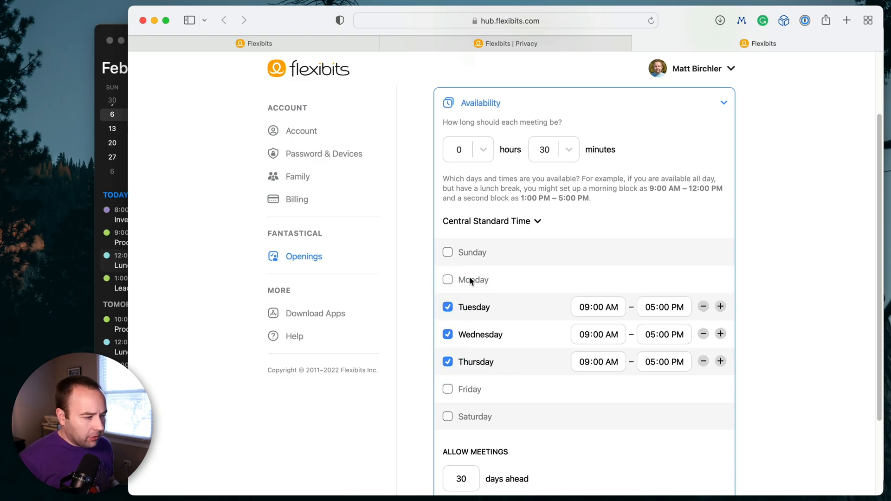
{"action": "mouse_move", "coordinate": [678, 319]}
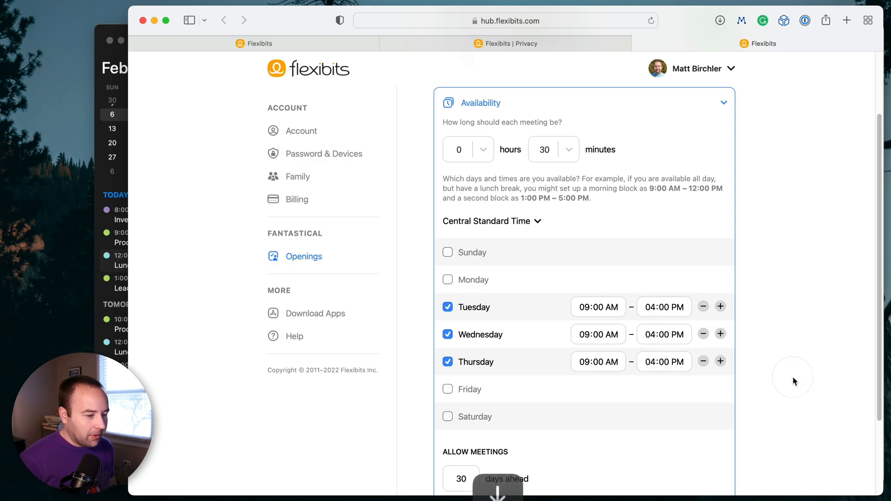
{"action": "mouse_move", "coordinate": [628, 322]}
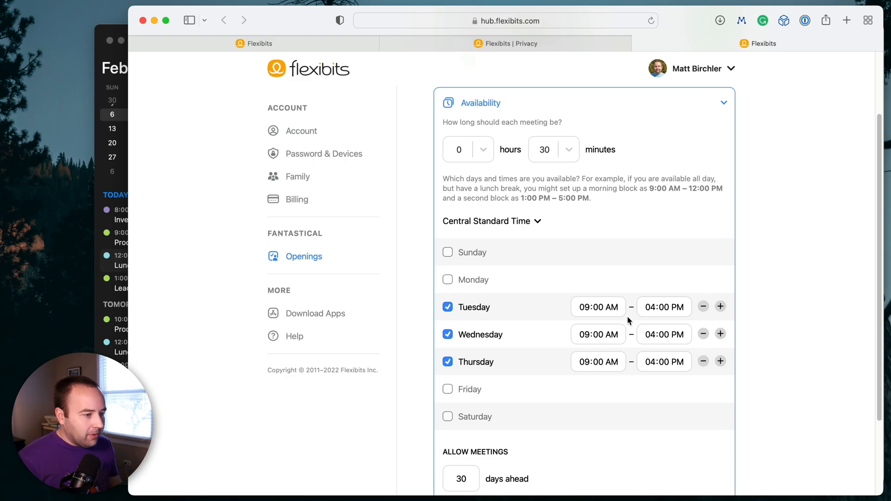
{"action": "mouse_move", "coordinate": [514, 355]}
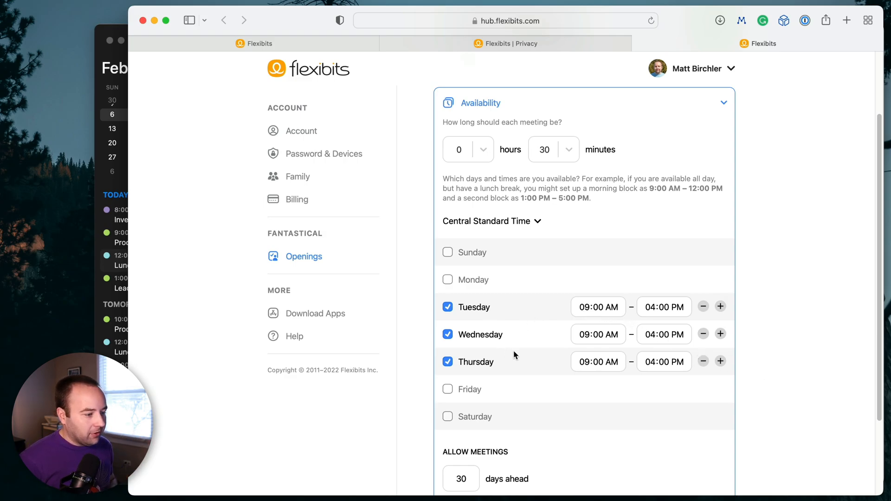
{"action": "scroll", "scroll_direction": "down", "scroll_amount": 3}
{"action": "type", "text": "14"}
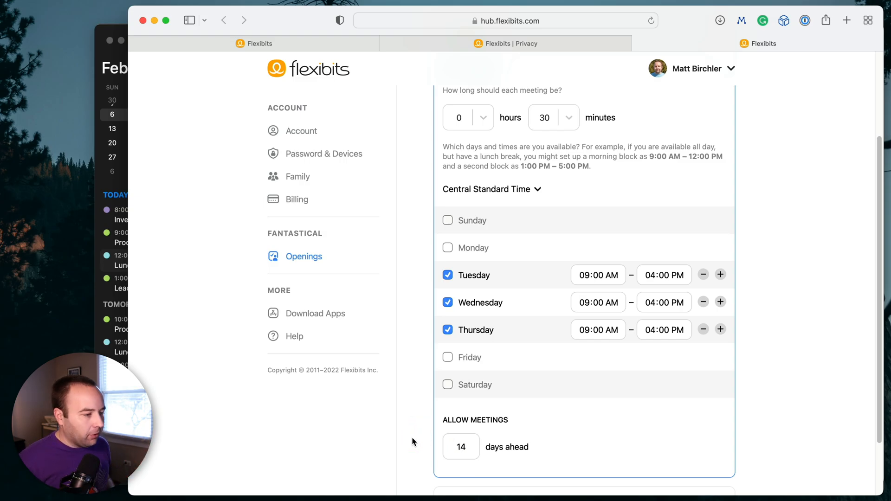
{"action": "mouse_move", "coordinate": [601, 317]}
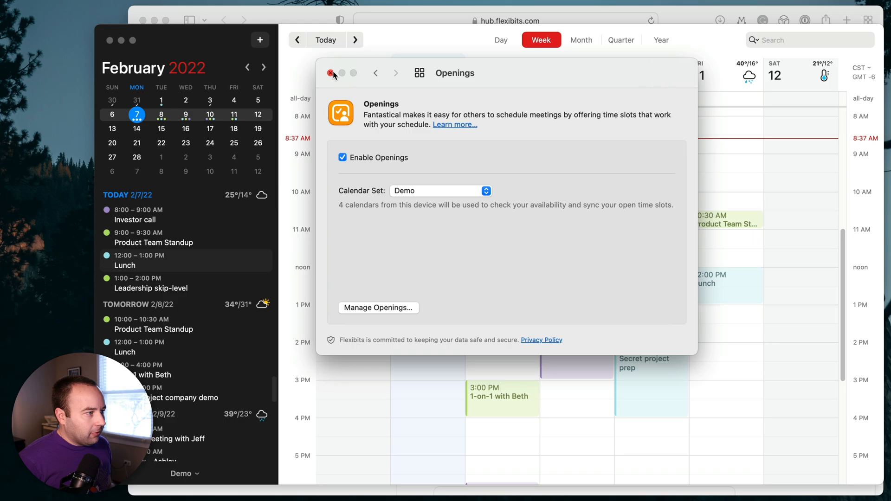
- Close Fantastical's Openings settings window
{"action": "left_click", "coordinate": [332, 74]}
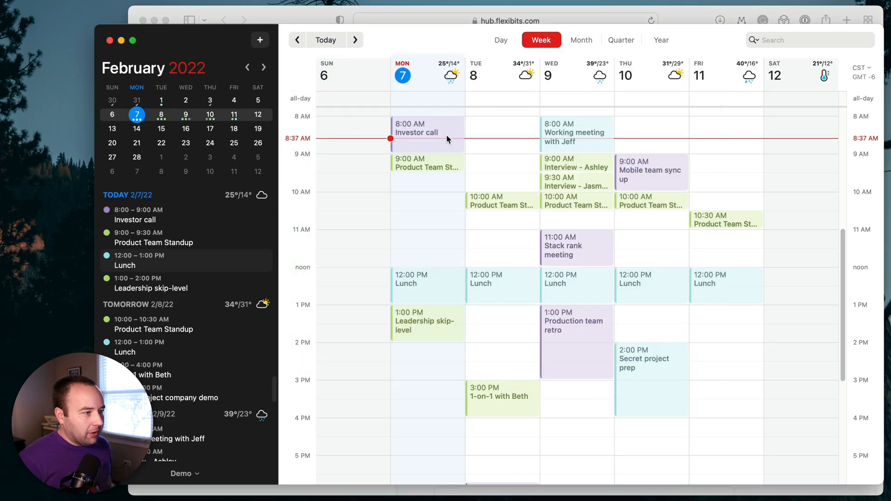
{"action": "mouse_move", "coordinate": [603, 273]}
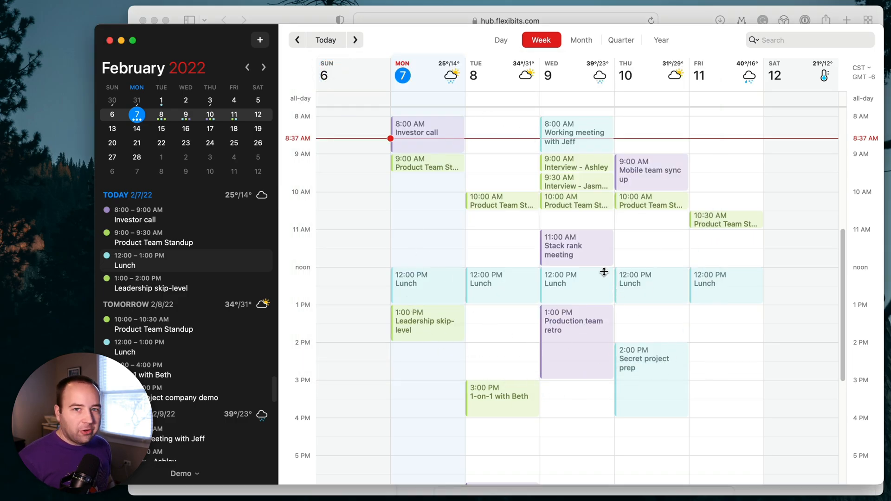
{"action": "mouse_move", "coordinate": [506, 157]}
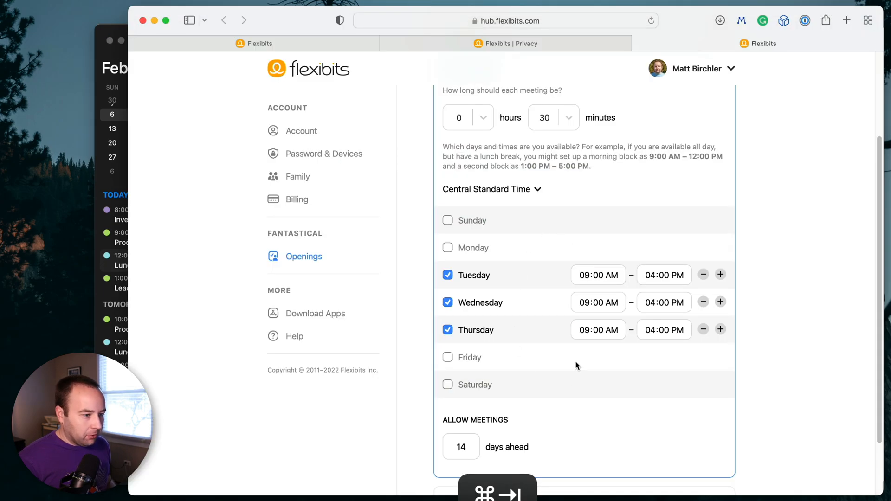
- Require manual approval for meeting requests and copy the template's booking link
{"action": "scroll", "scroll_direction": "down", "scroll_amount": 3}
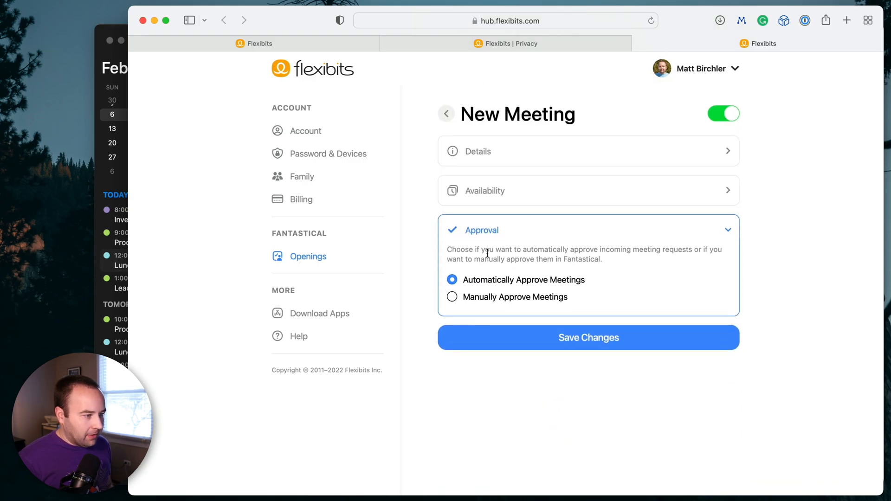
{"action": "mouse_move", "coordinate": [457, 307]}
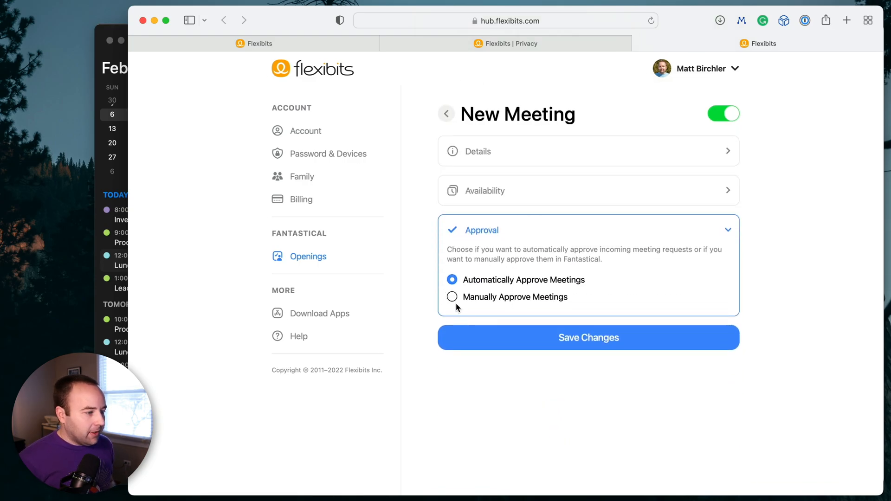
{"action": "left_click", "coordinate": [452, 296]}
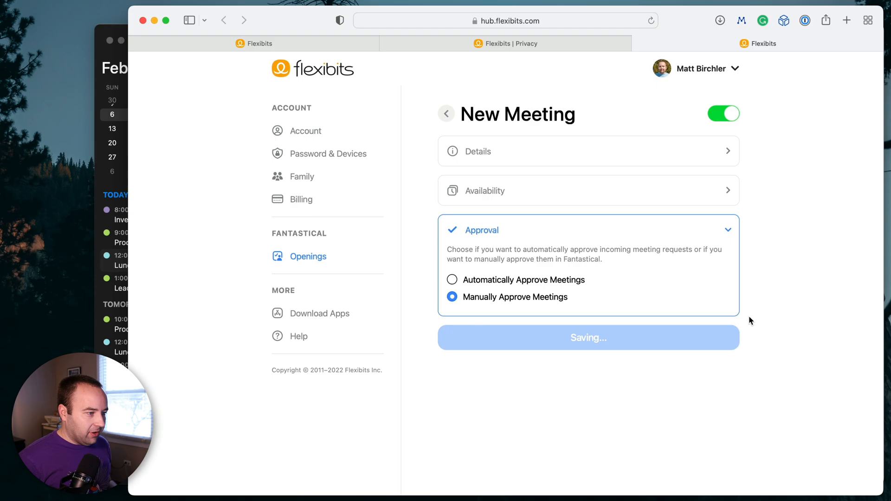
{"action": "left_click", "coordinate": [446, 114]}
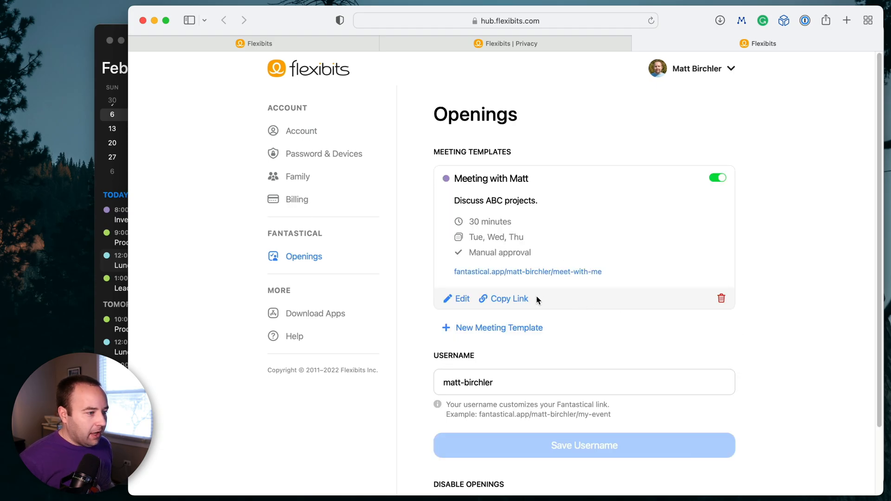
{"action": "mouse_move", "coordinate": [585, 181]}
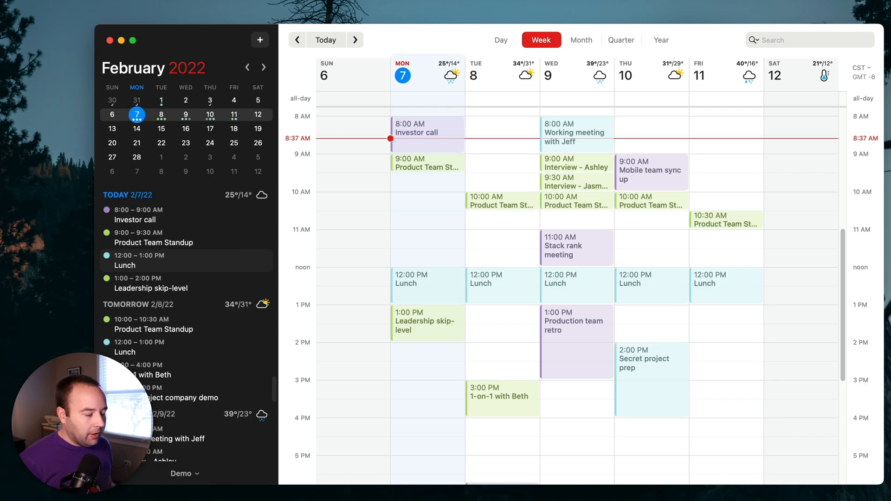
- Open the booking link in a new tab and pick Wednesday February 9 at 3:30 PM
{"action": "key", "text": "cmd+t"}
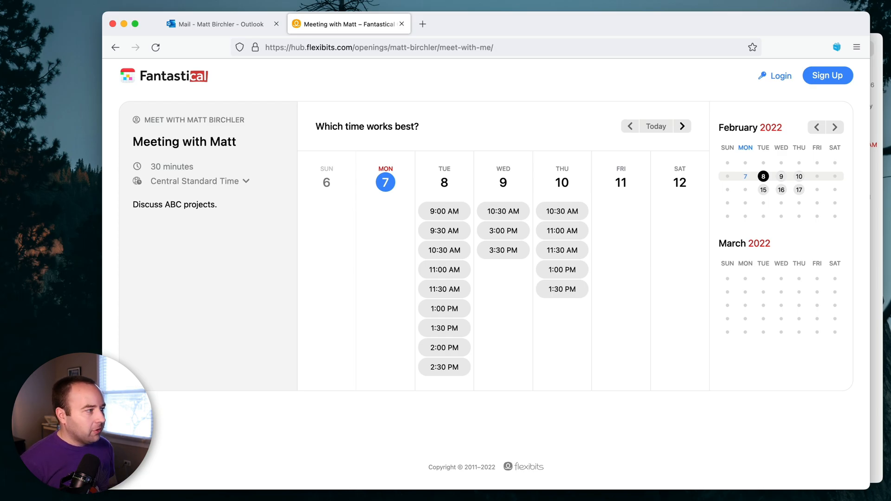
{"action": "mouse_move", "coordinate": [496, 342]}
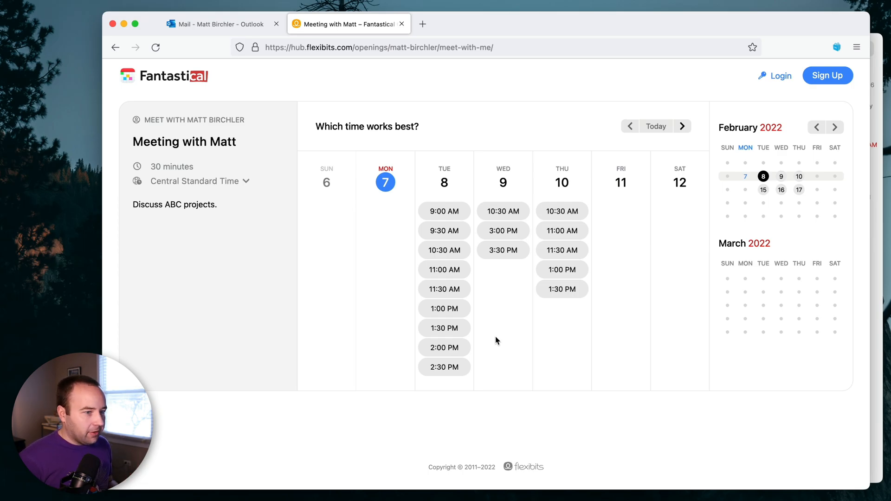
{"action": "left_click", "coordinate": [682, 127]}
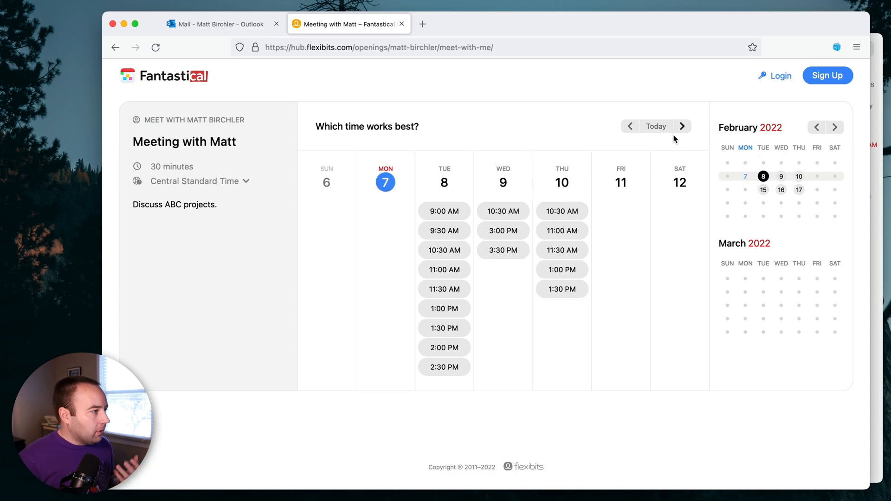
{"action": "mouse_move", "coordinate": [480, 279]}
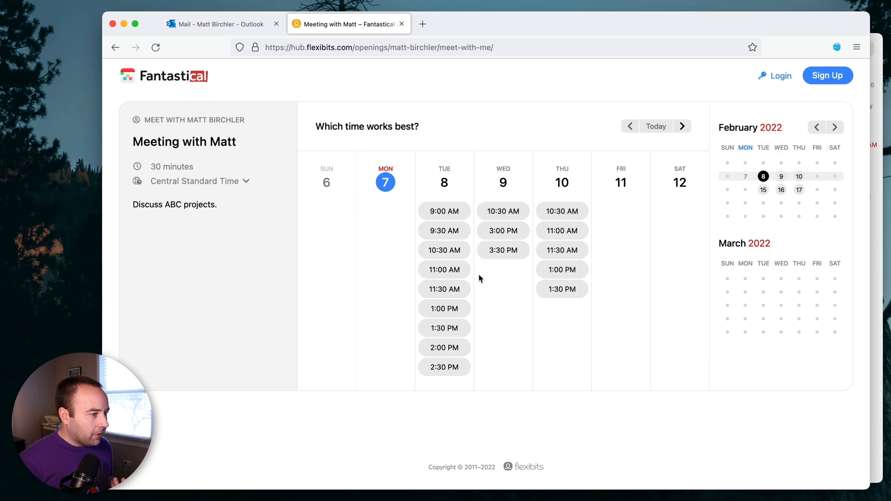
{"action": "mouse_move", "coordinate": [504, 215]}
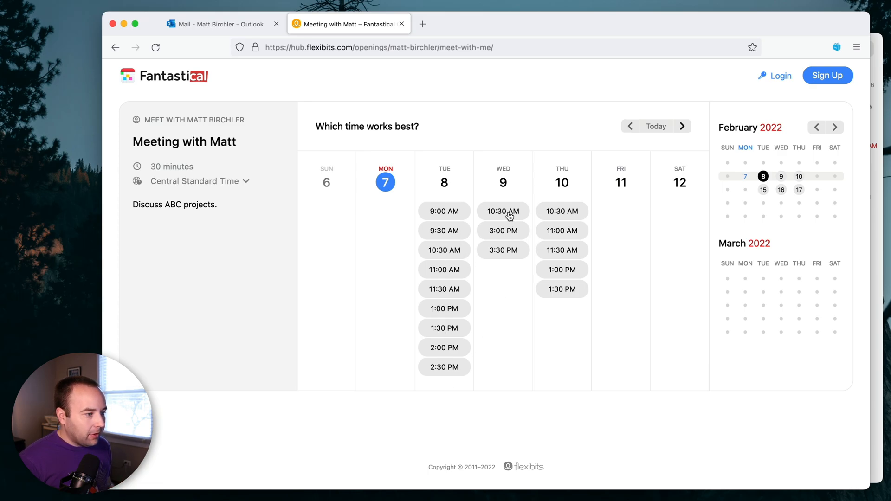
{"action": "mouse_move", "coordinate": [496, 214]}
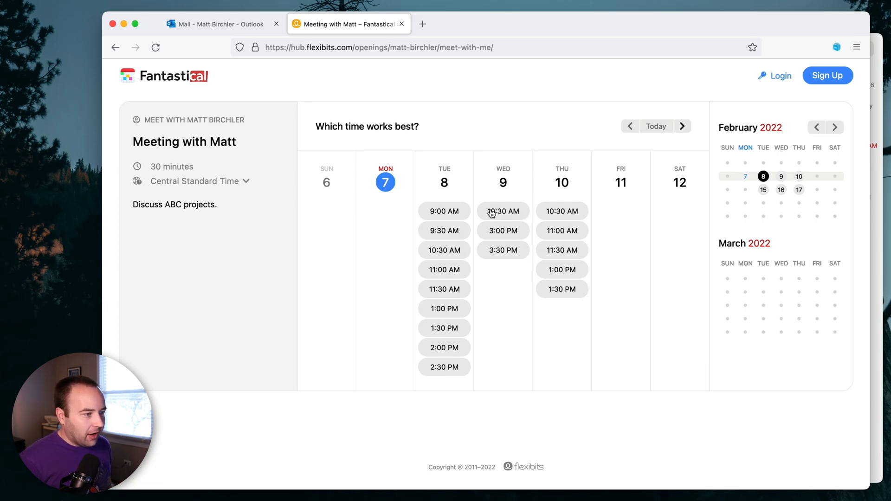
{"action": "mouse_move", "coordinate": [517, 496]}
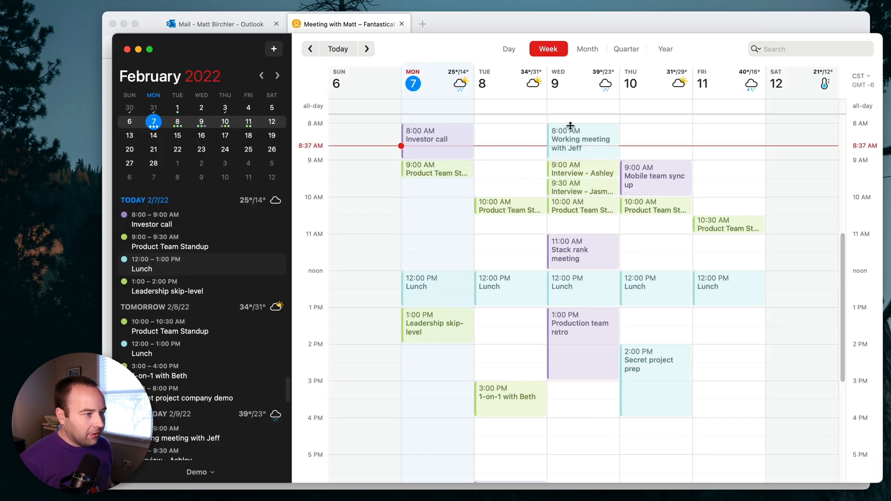
{"action": "mouse_move", "coordinate": [549, 230]}
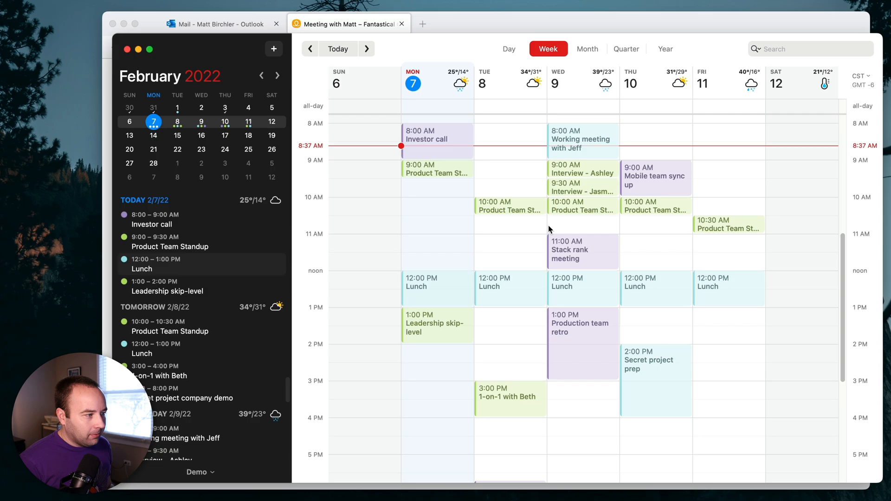
{"action": "mouse_move", "coordinate": [558, 233]}
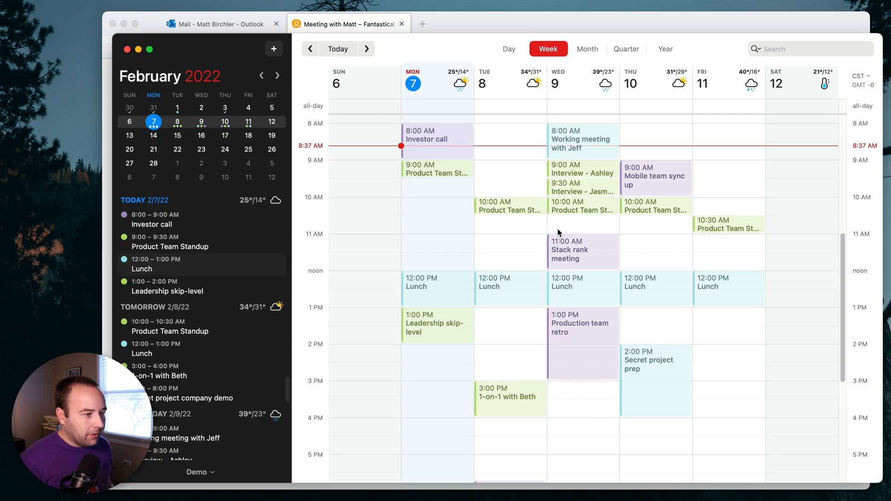
{"action": "mouse_move", "coordinate": [582, 211]}
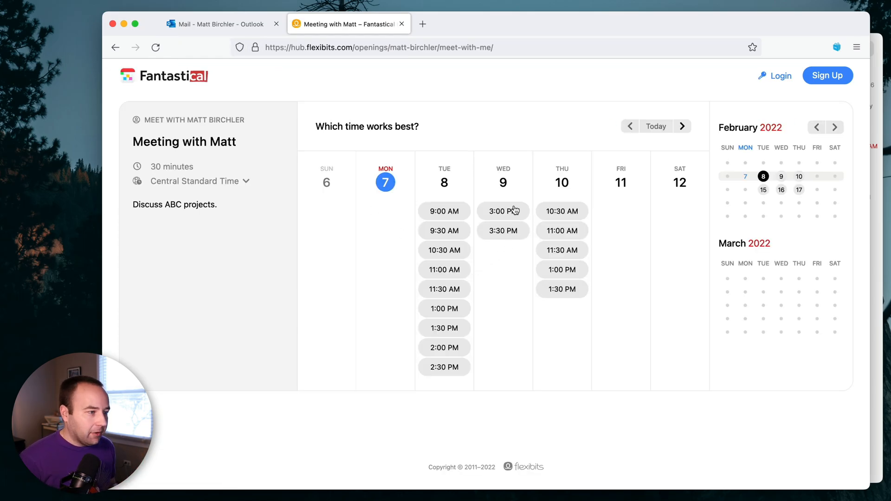
{"action": "mouse_move", "coordinate": [502, 230]}
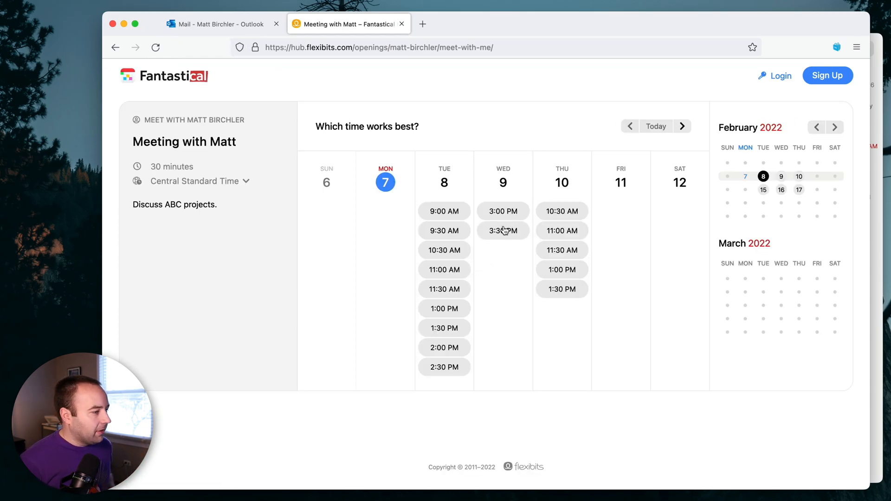
{"action": "left_click", "coordinate": [503, 230]}
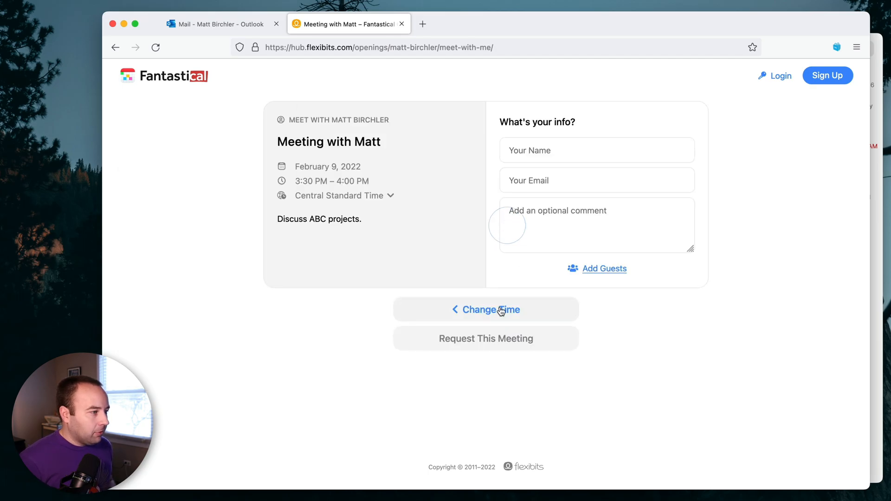
- Request the meeting as John Doe, check the time zone options, then close the tab
{"action": "type", "text": "John"}
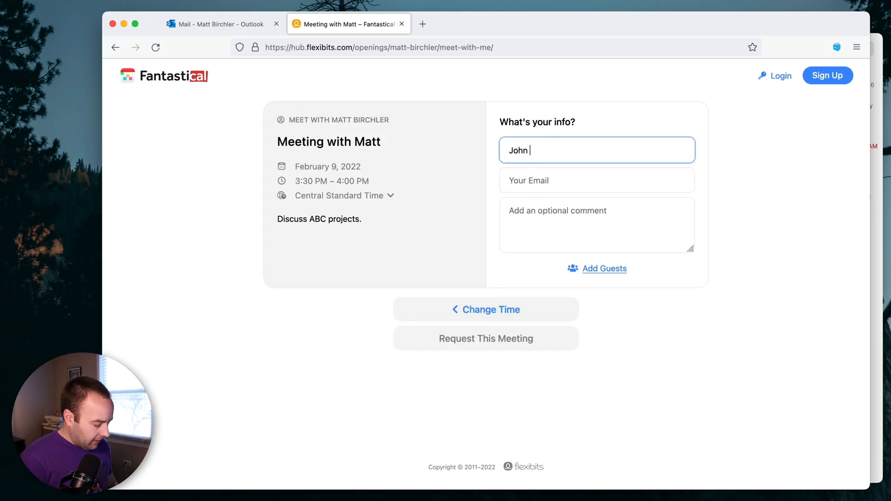
{"action": "type", "text": "Doe"}
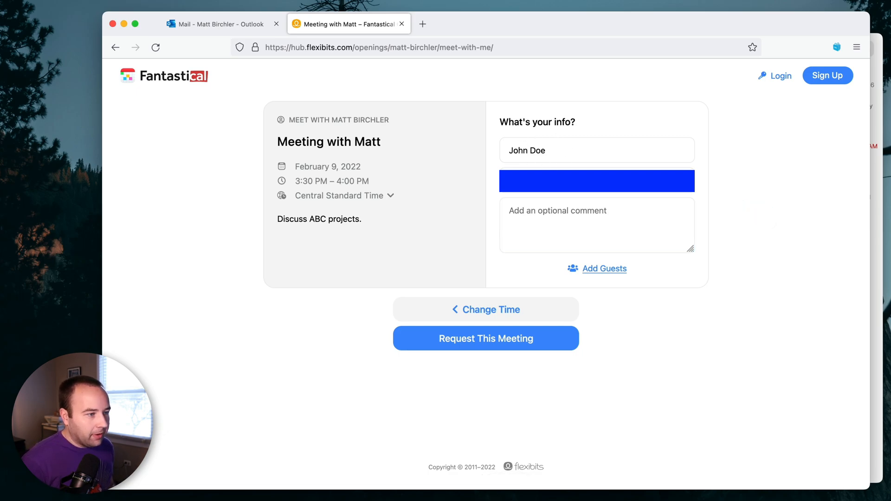
{"action": "left_click", "coordinate": [485, 338]}
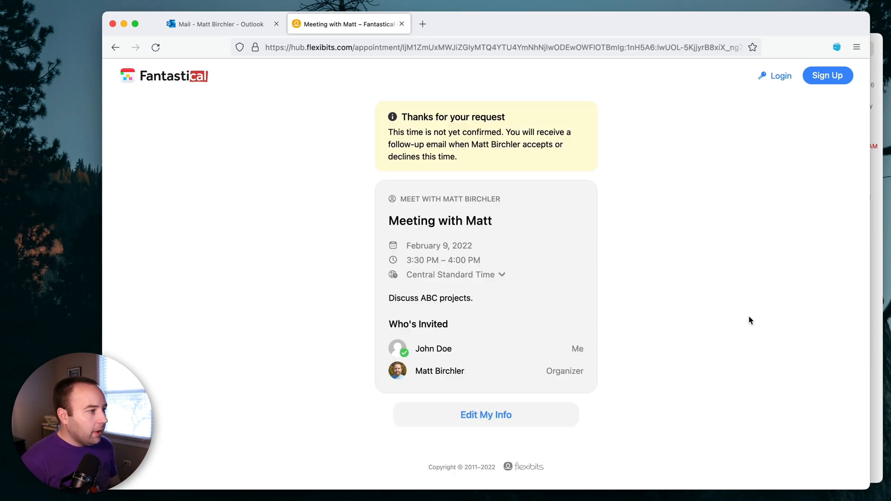
{"action": "mouse_move", "coordinate": [498, 278]}
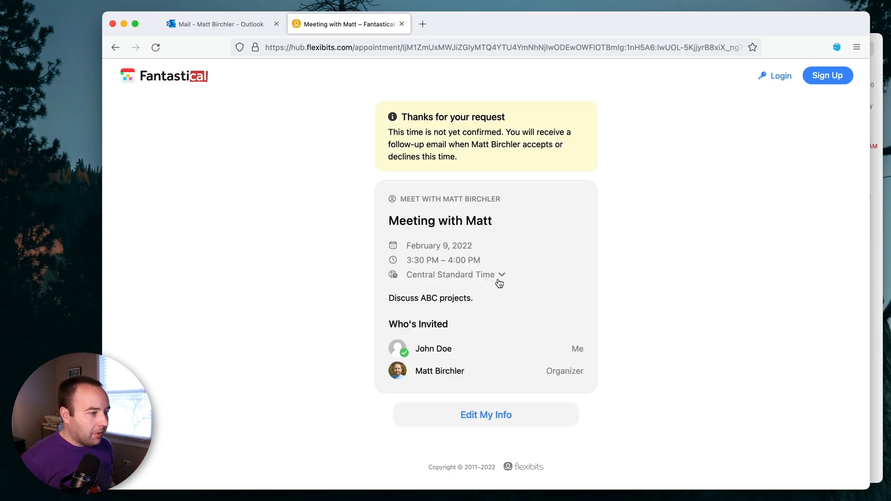
{"action": "left_click", "coordinate": [500, 275]}
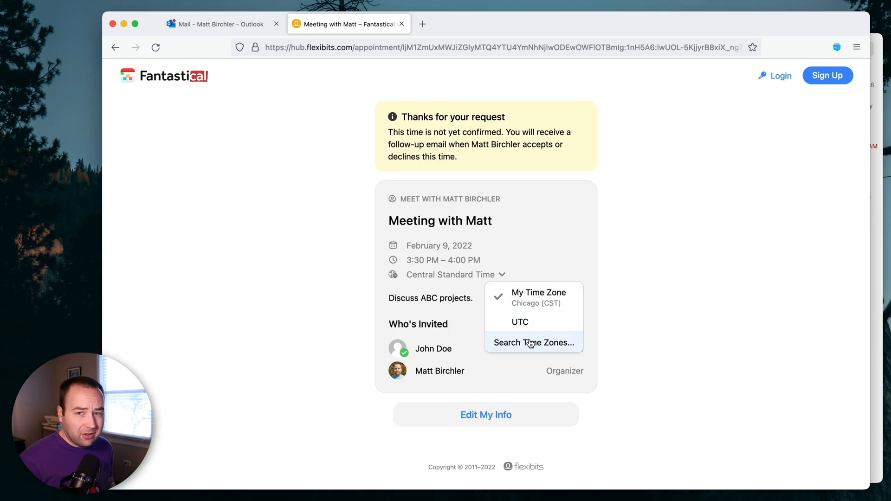
{"action": "left_click", "coordinate": [658, 300]}
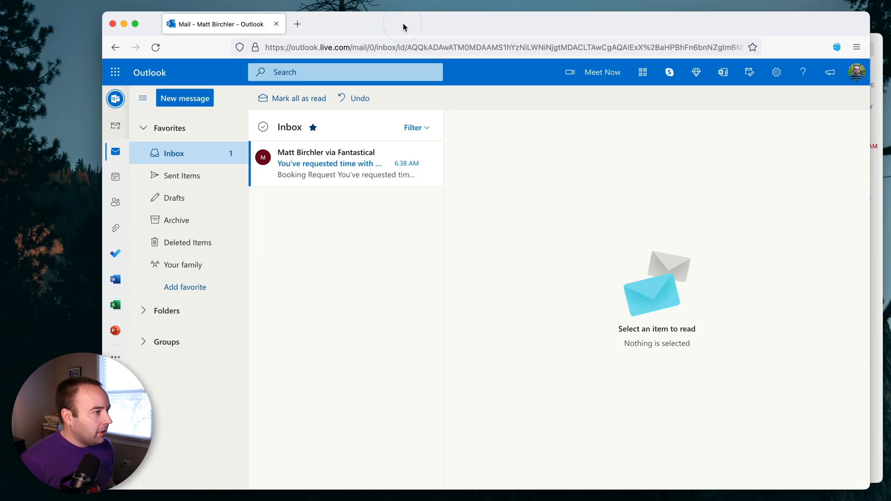
- Open the 'You've requested time with…' booking request email in Outlook
{"action": "left_click", "coordinate": [327, 163]}
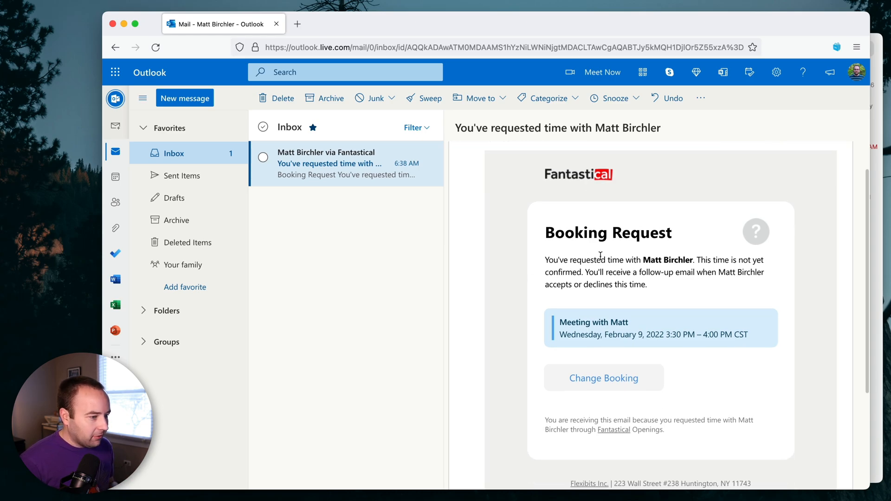
{"action": "mouse_move", "coordinate": [611, 381]}
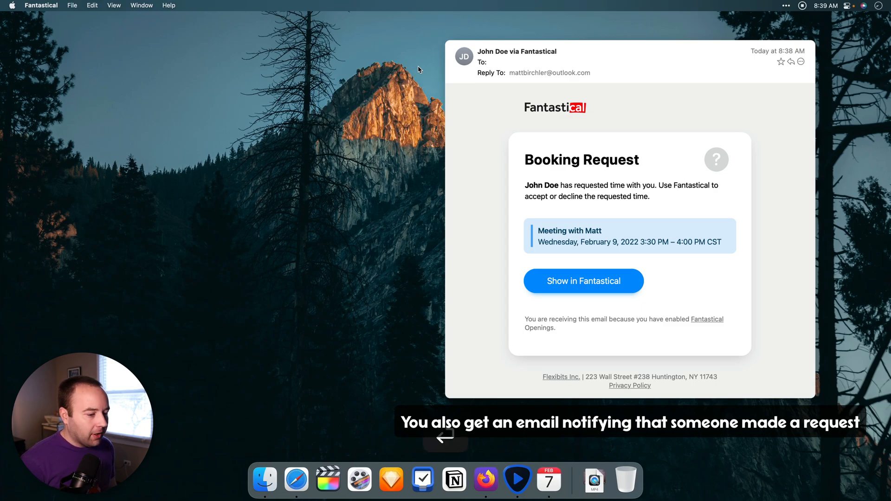
- Show the request in Fantastical and accept the Wednesday 3:30 PM meeting
{"action": "left_click", "coordinate": [583, 281]}
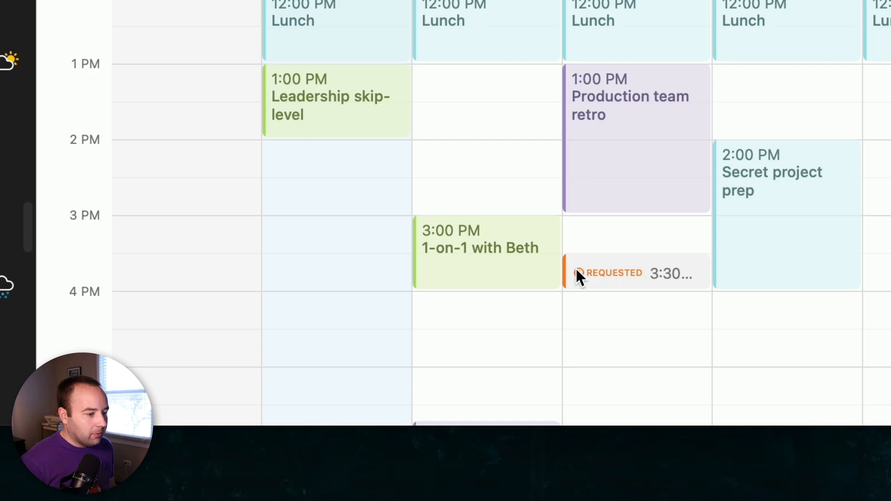
{"action": "mouse_move", "coordinate": [649, 287]}
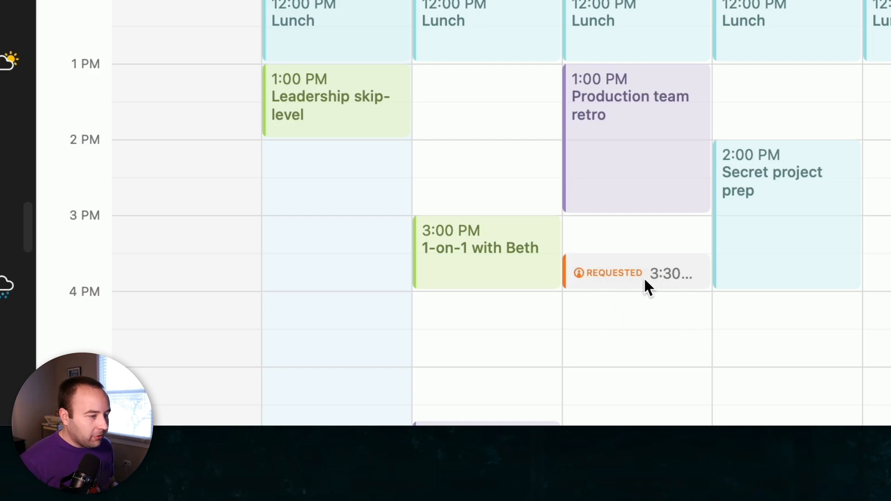
{"action": "left_click", "coordinate": [636, 273]}
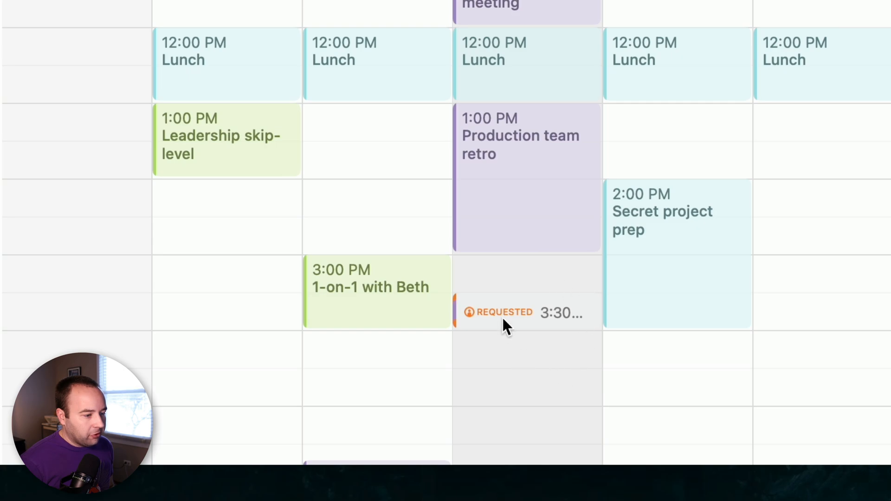
{"action": "left_click", "coordinate": [504, 312]}
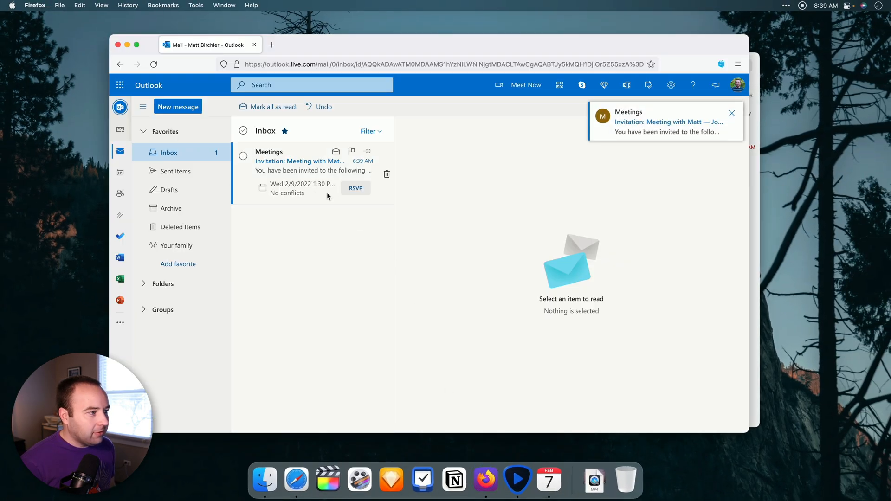
- Return to Fantastical to see 'Meeting with Matt — John Doe' at 3:30 PM Wednesday, February 9
{"action": "left_click", "coordinate": [299, 161]}
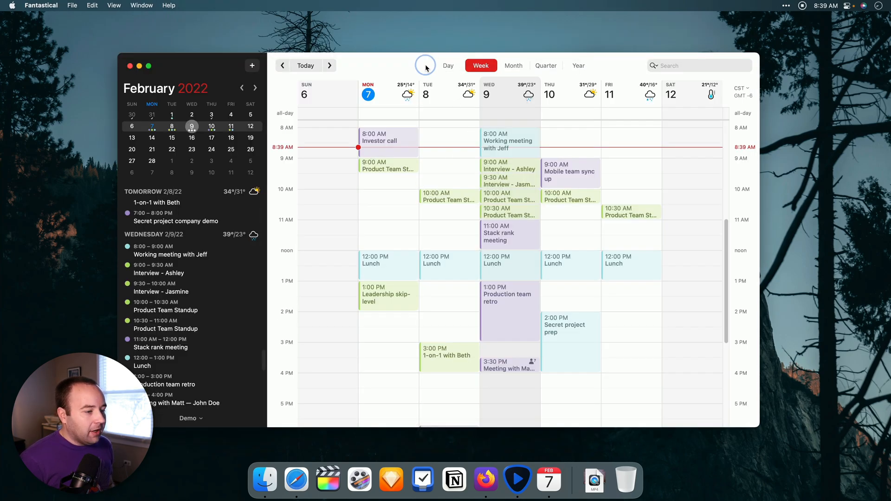
{"action": "mouse_move", "coordinate": [426, 66]}
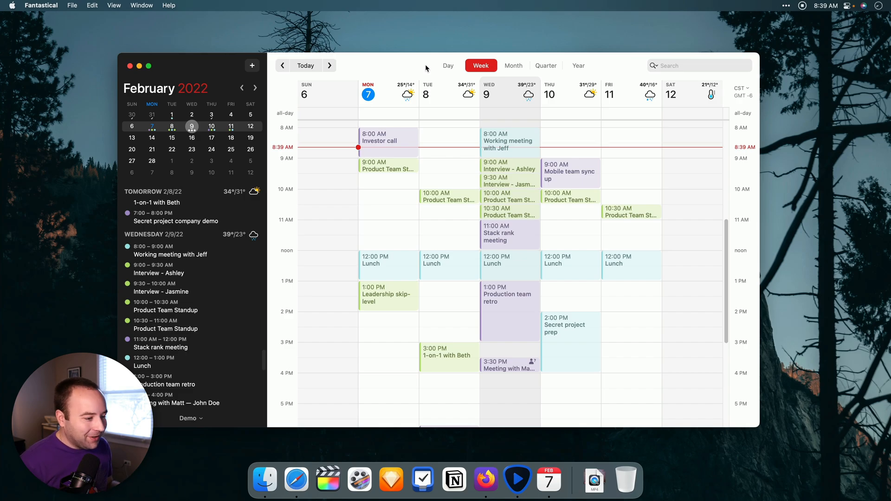